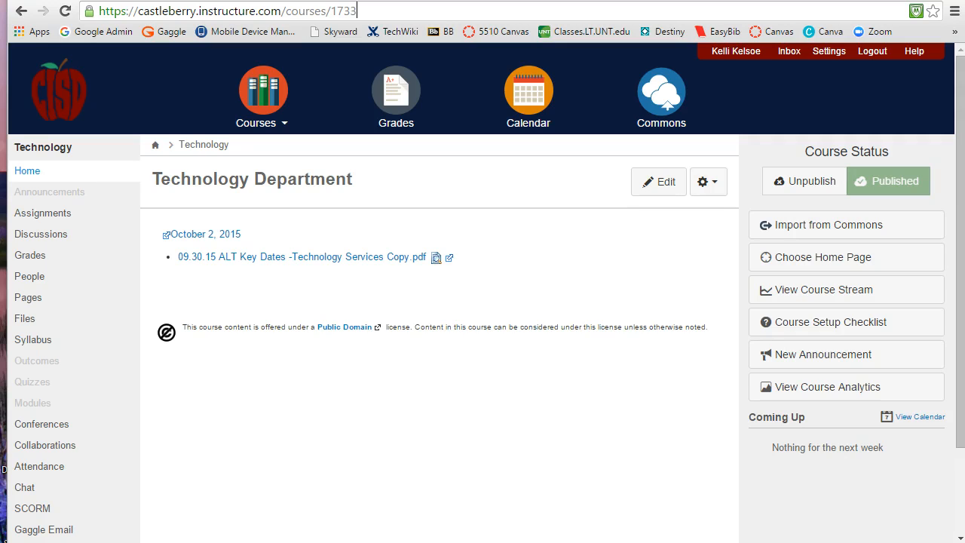
mouse_move(29, 276)
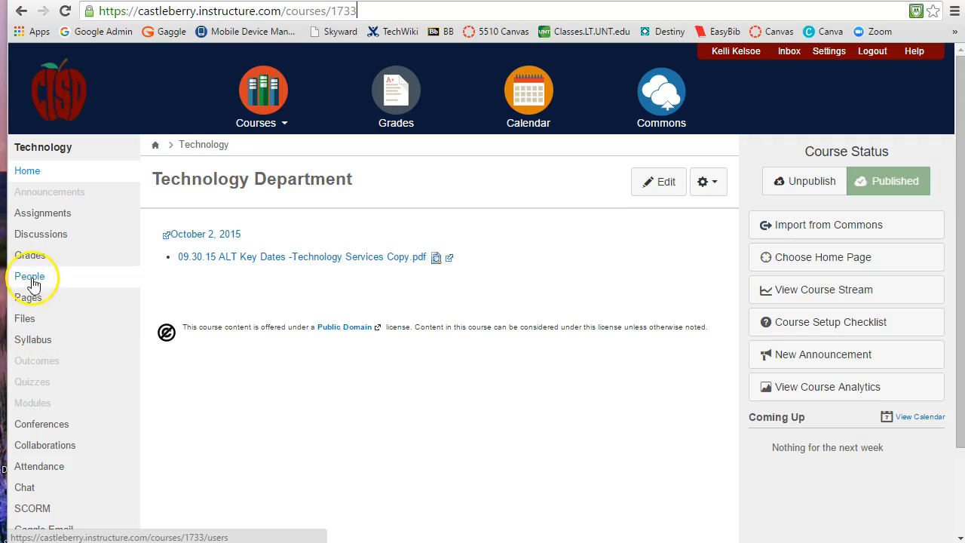
- Open the Technology course's People page and scroll through the enrolled students and teachers
left_click(29, 276)
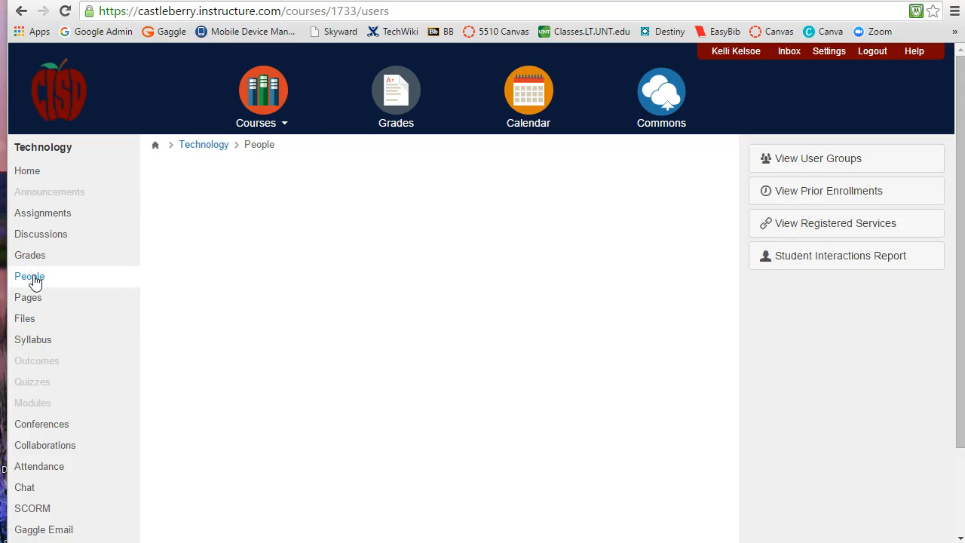
left_click(30, 276)
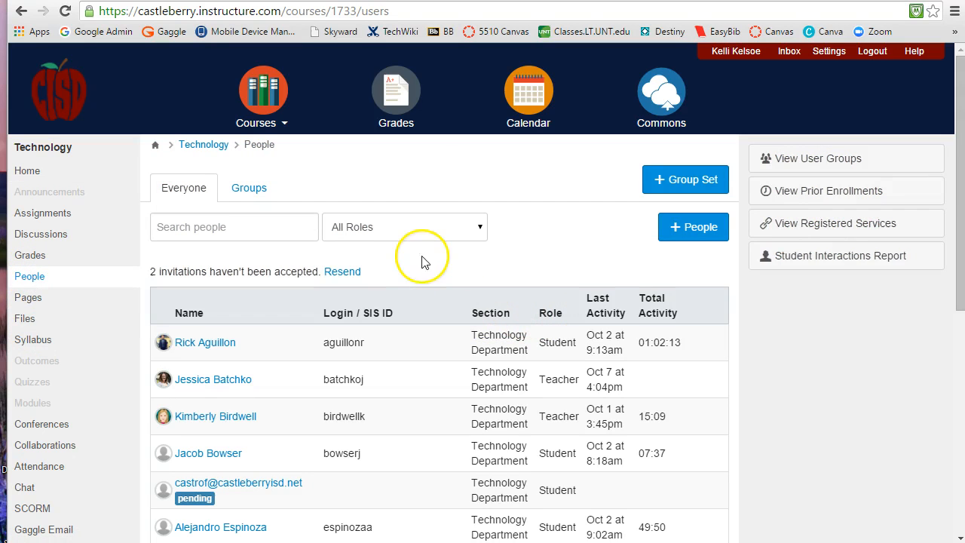
scroll("down", 3)
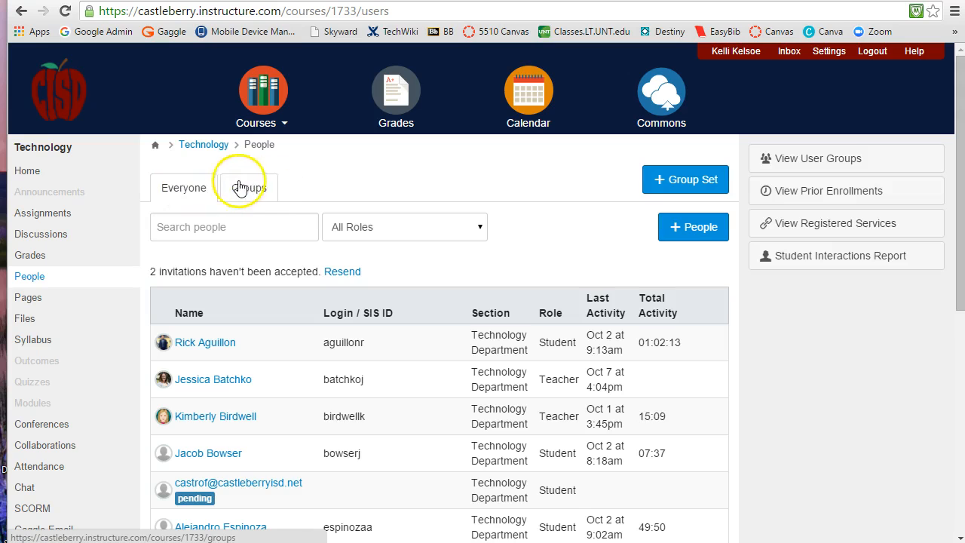
- Switch to the Groups tab to view the course's Student Groups page
left_click(245, 187)
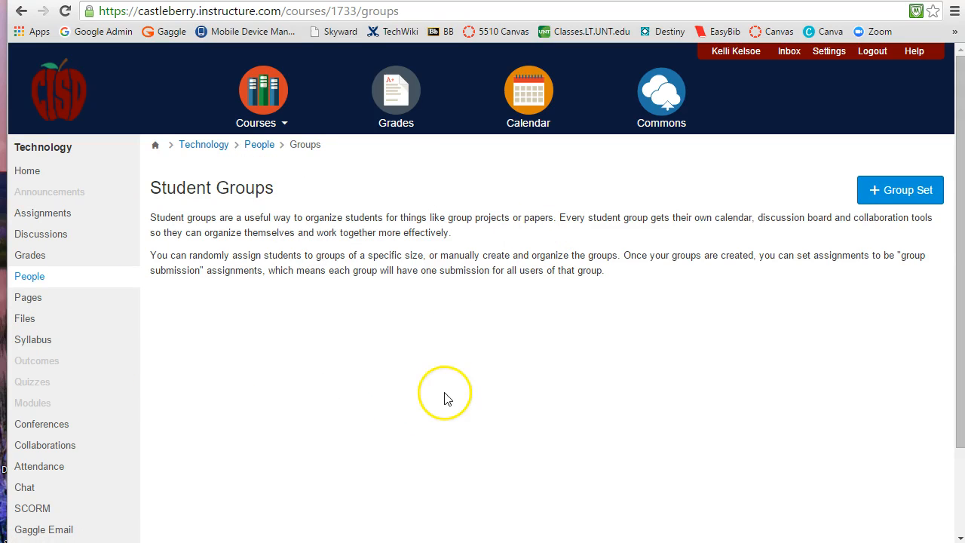
mouse_move(609, 339)
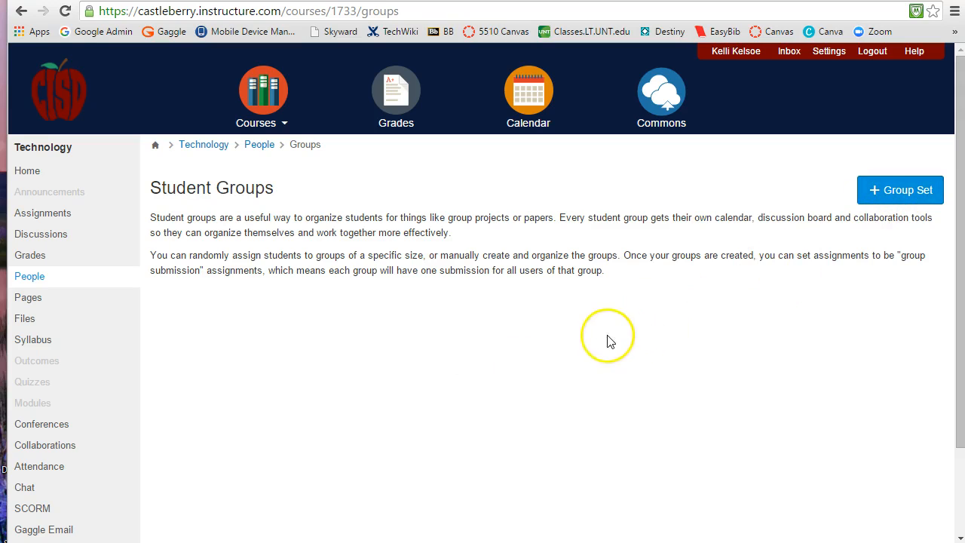
mouse_move(532, 335)
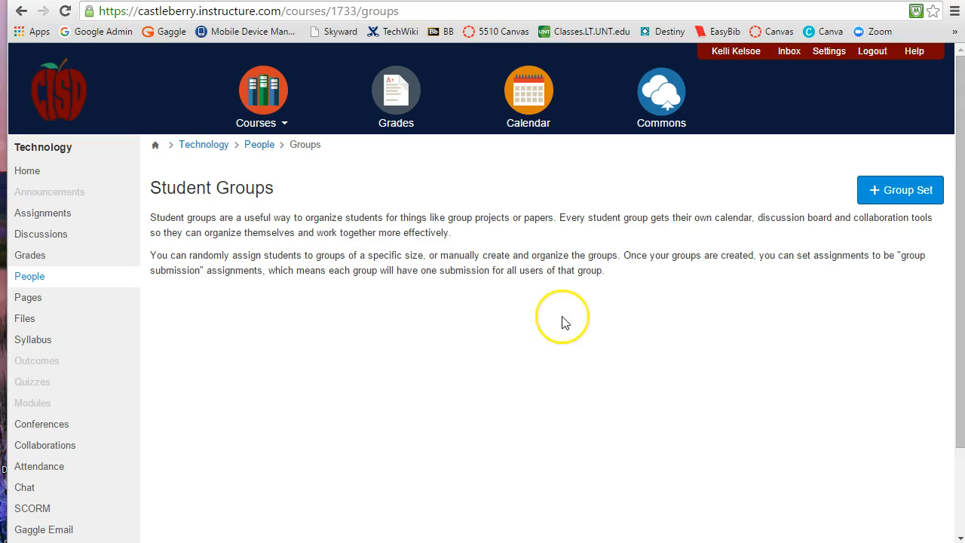
mouse_move(585, 326)
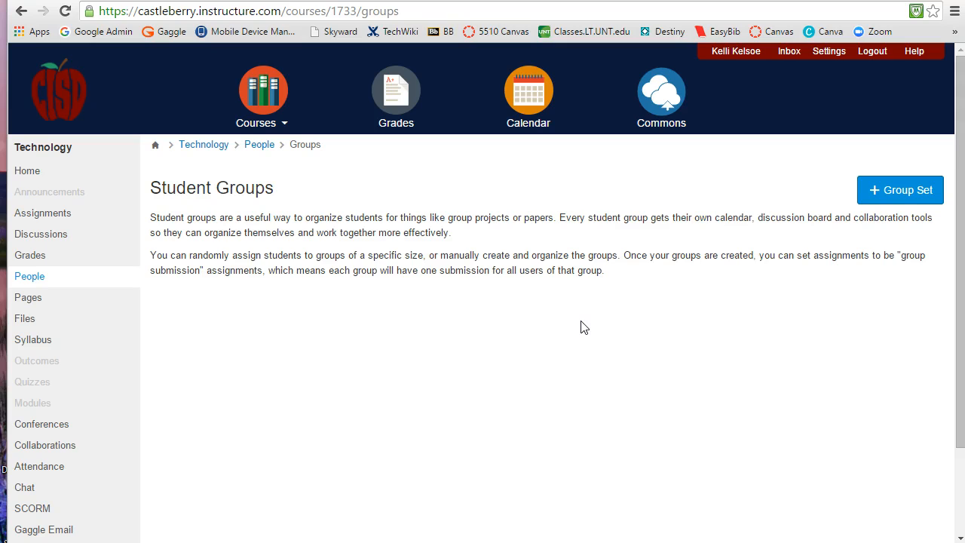
mouse_move(572, 328)
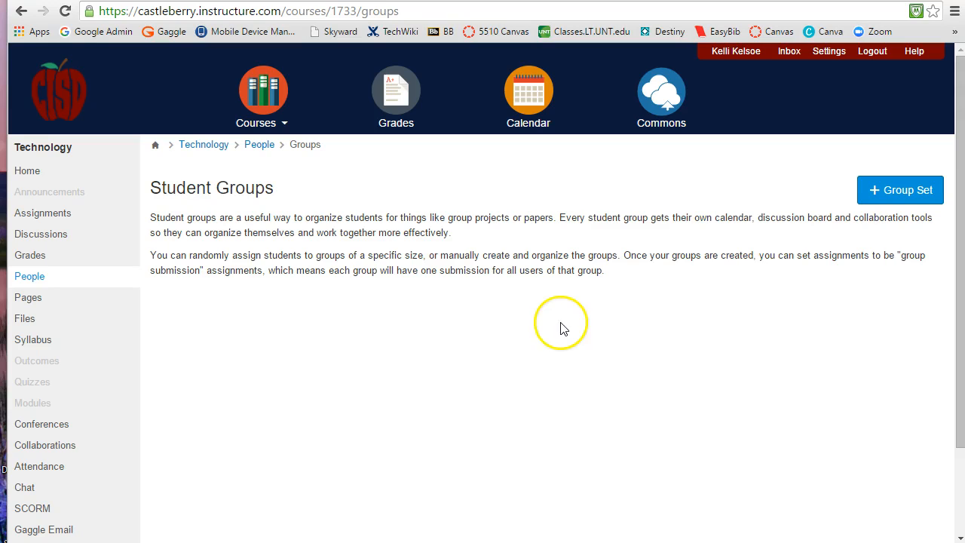
mouse_move(901, 190)
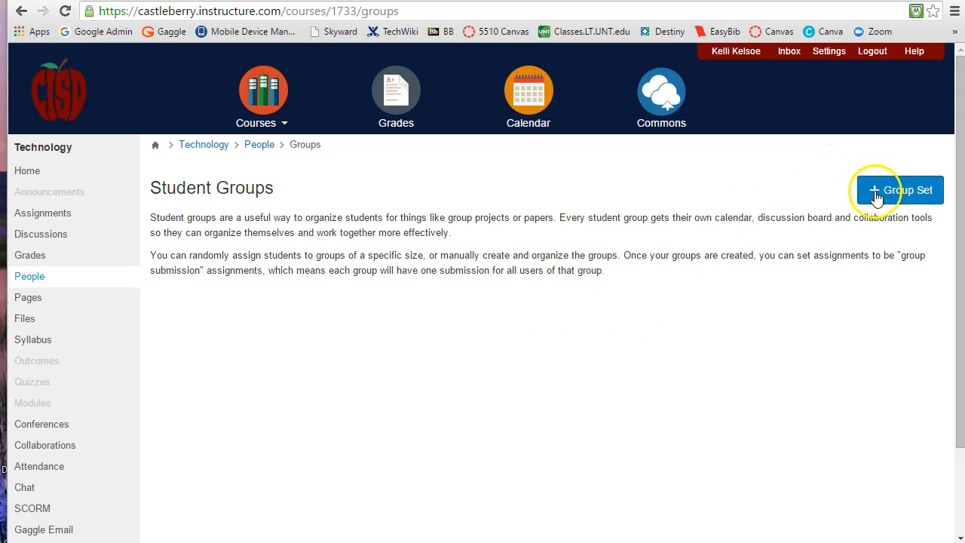
- Save a new 'Tech Plan' group set with manually created groups and no self sign-up
left_click(899, 190)
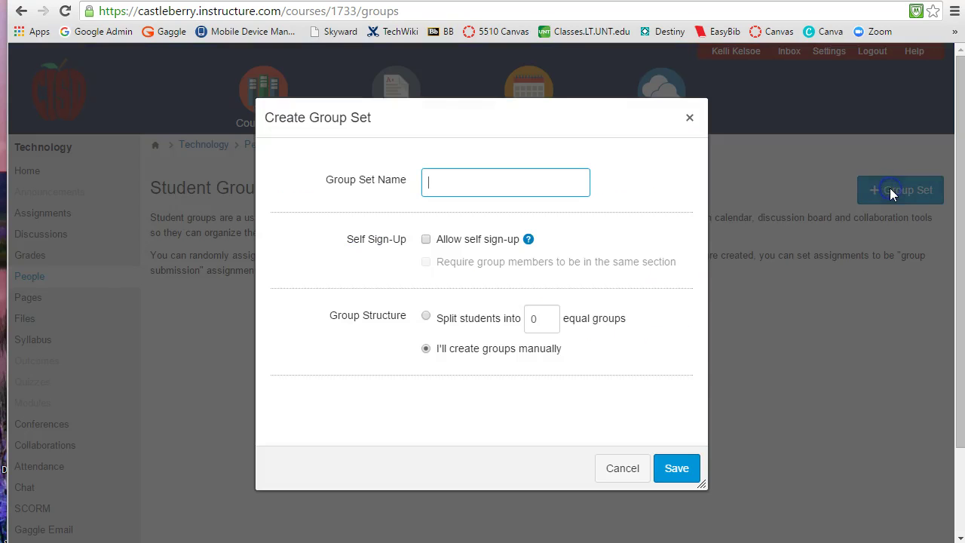
mouse_move(426, 185)
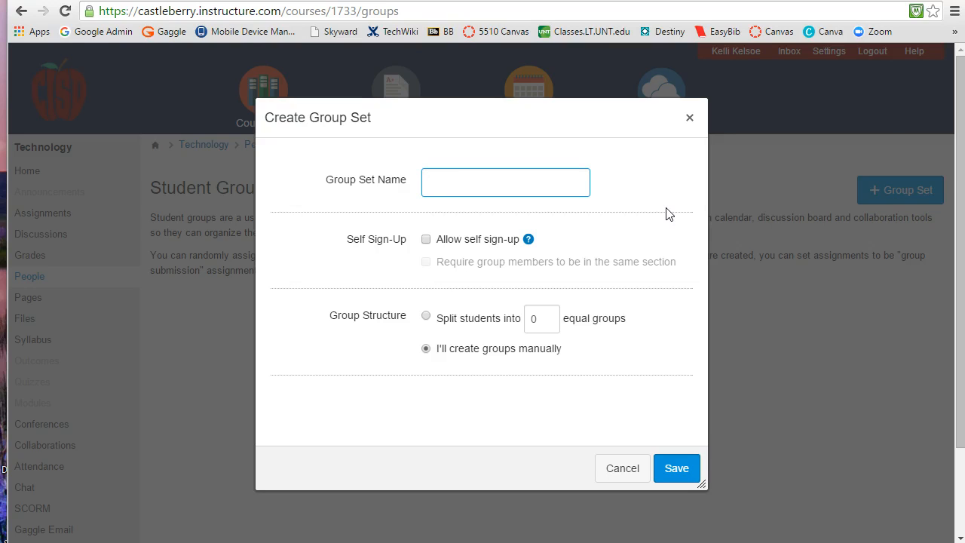
type("Tech Plan")
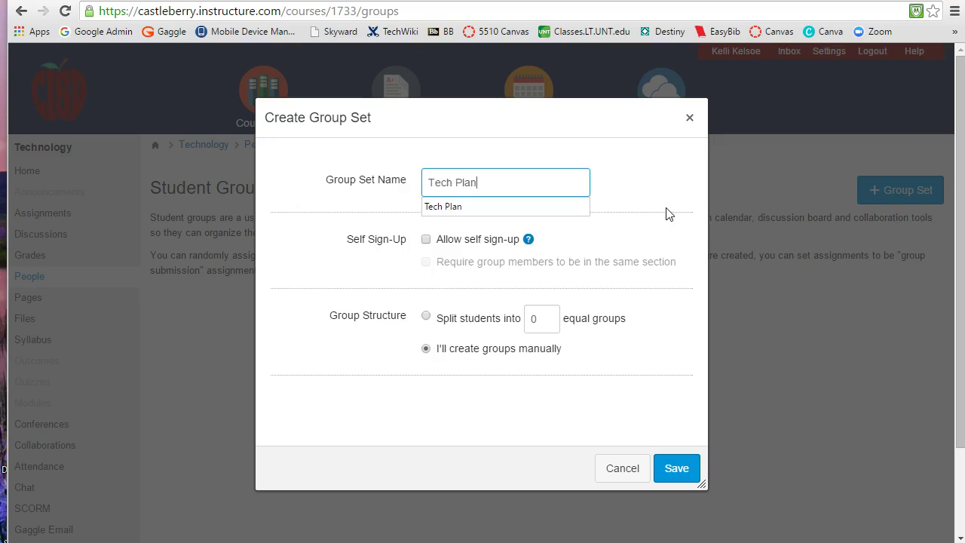
mouse_move(443, 207)
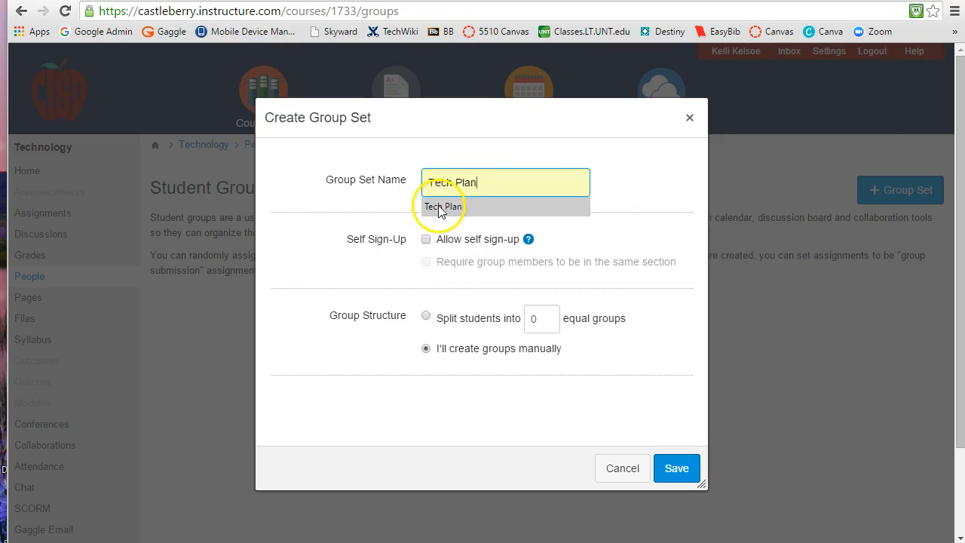
left_click(443, 206)
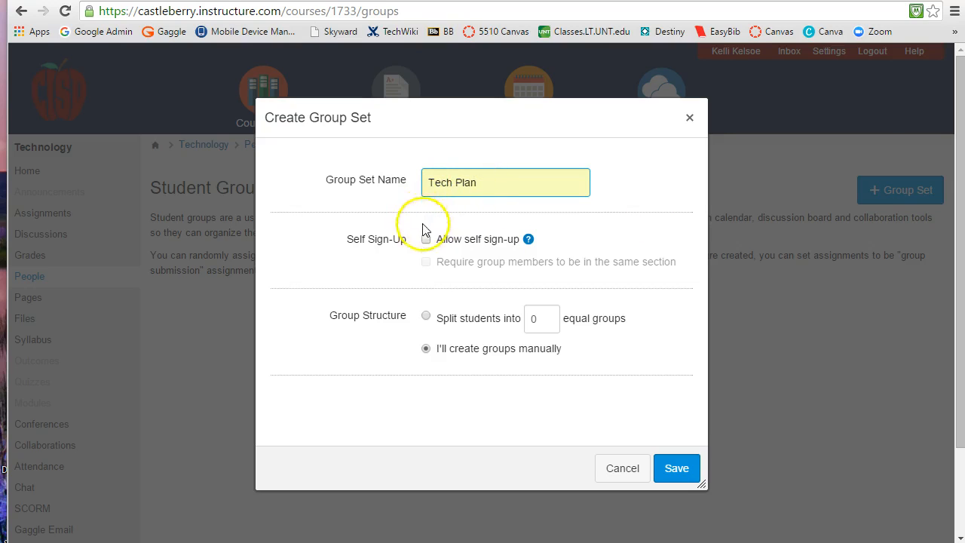
mouse_move(506, 239)
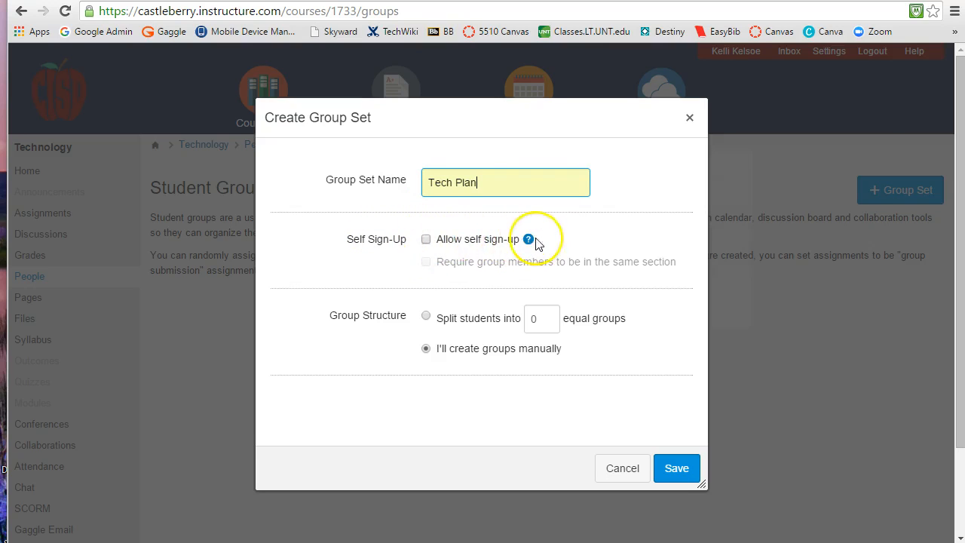
mouse_move(509, 239)
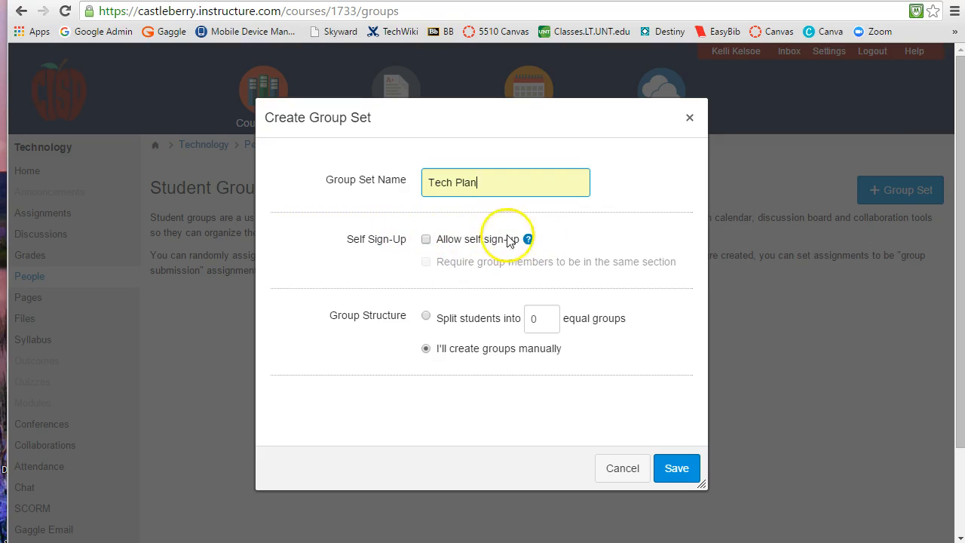
mouse_move(500, 241)
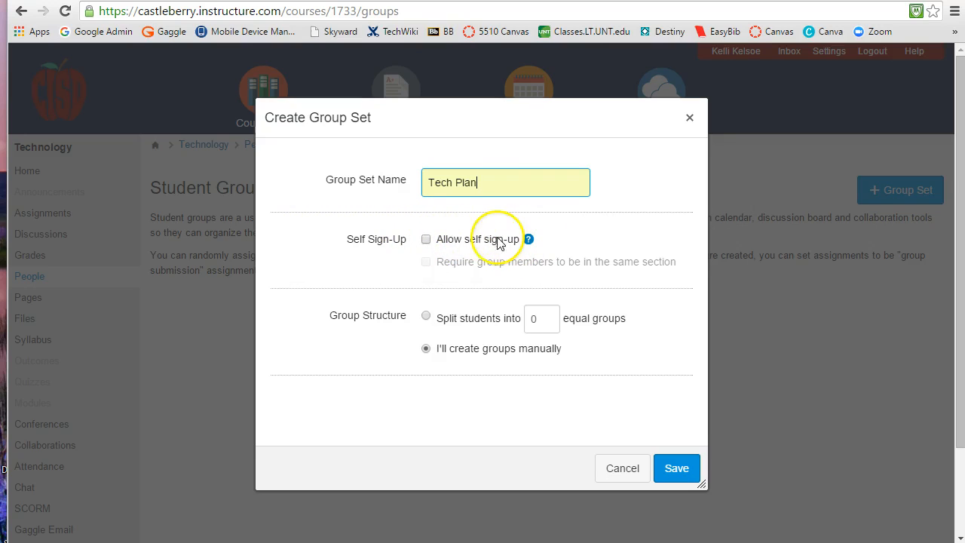
mouse_move(547, 318)
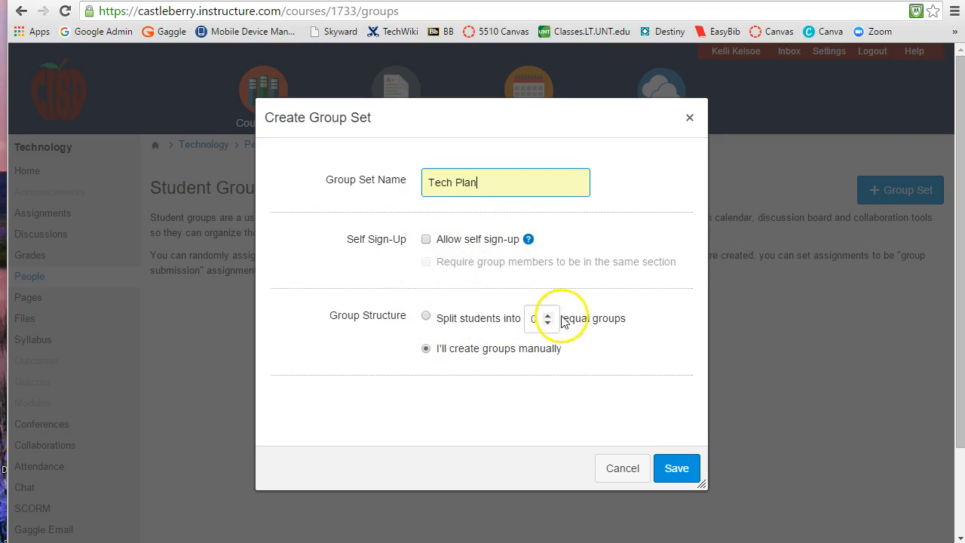
mouse_move(629, 318)
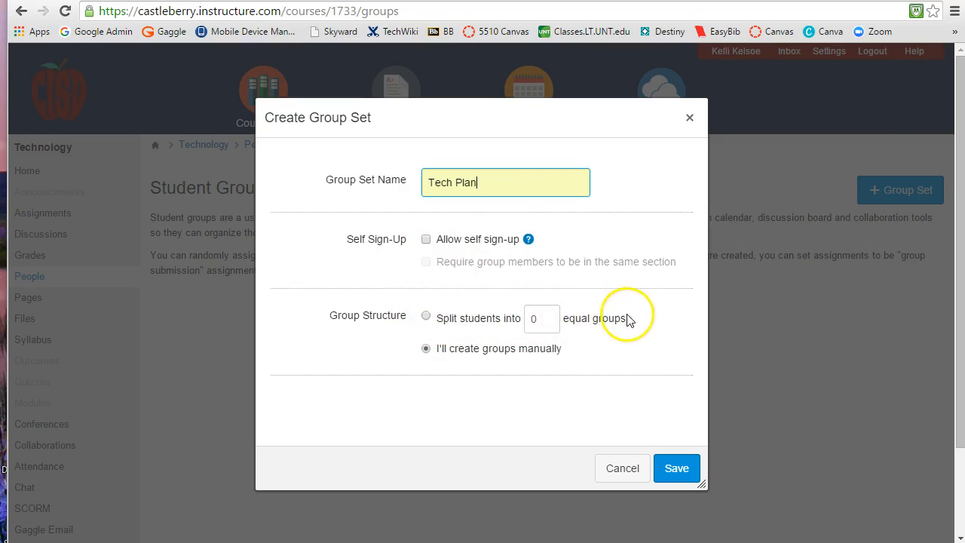
mouse_move(627, 325)
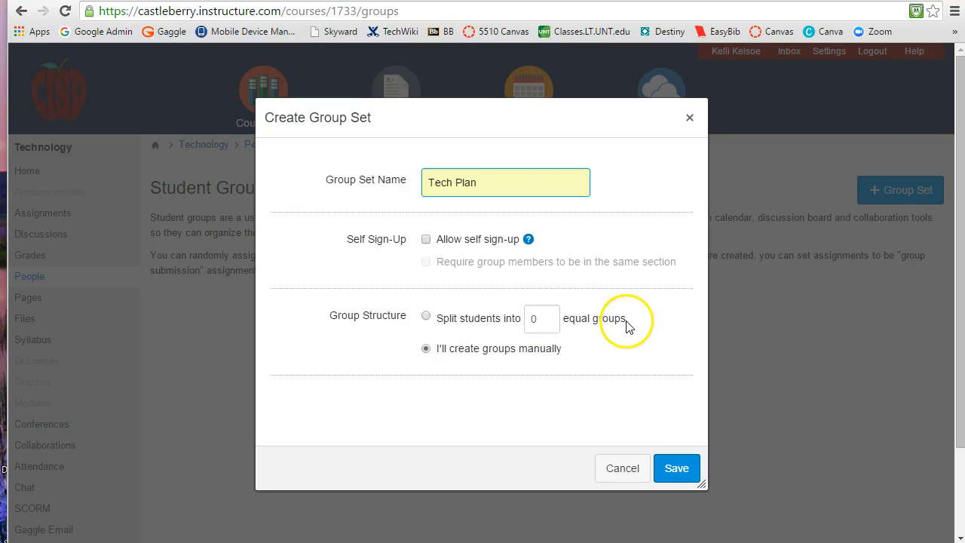
mouse_move(464, 353)
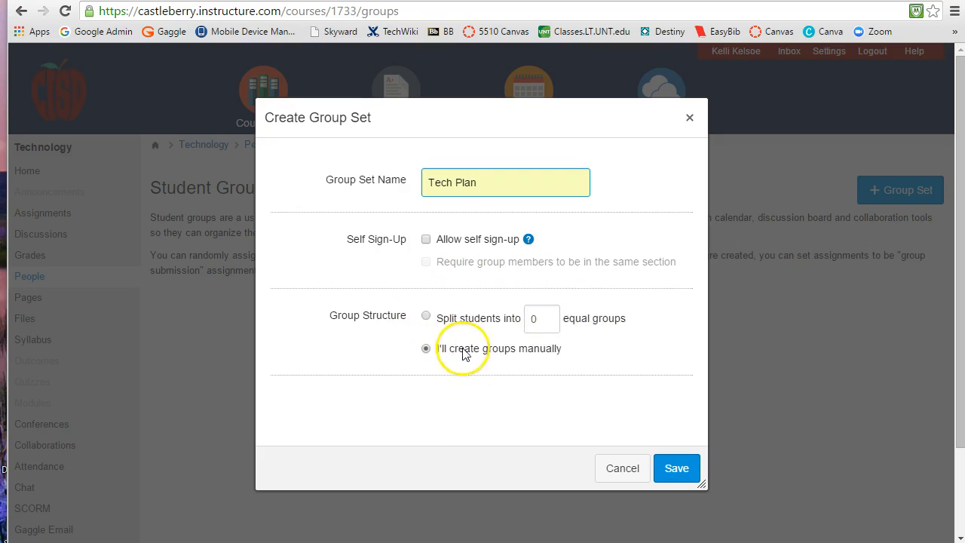
mouse_move(433, 361)
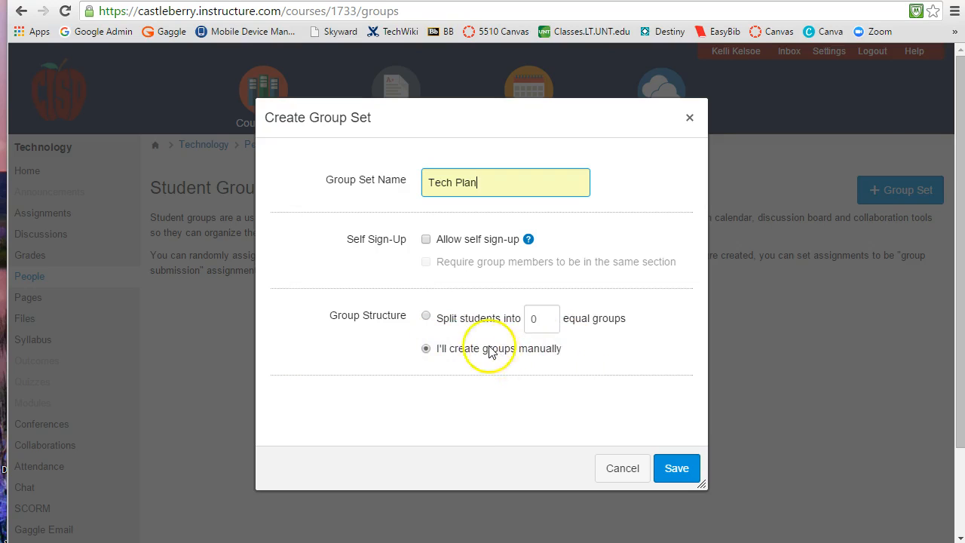
mouse_move(475, 355)
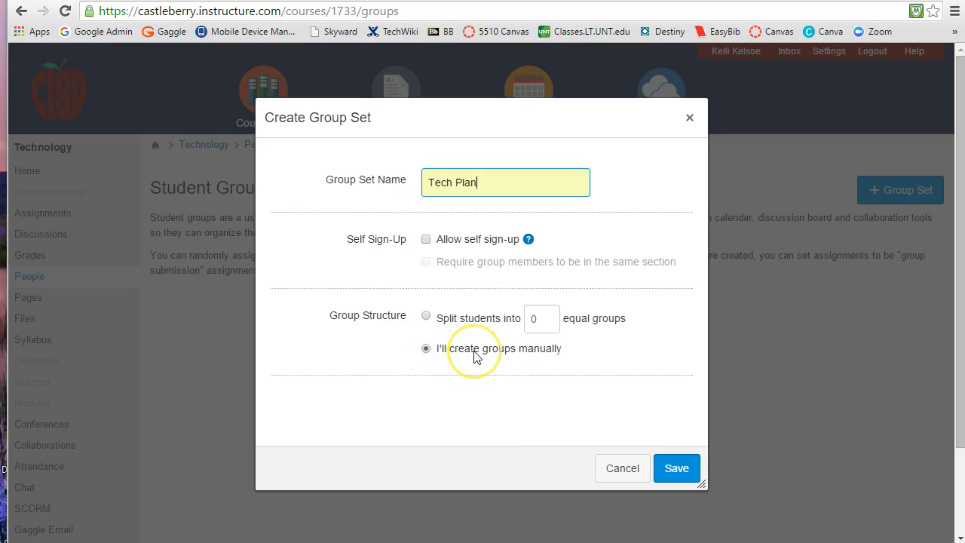
mouse_move(615, 410)
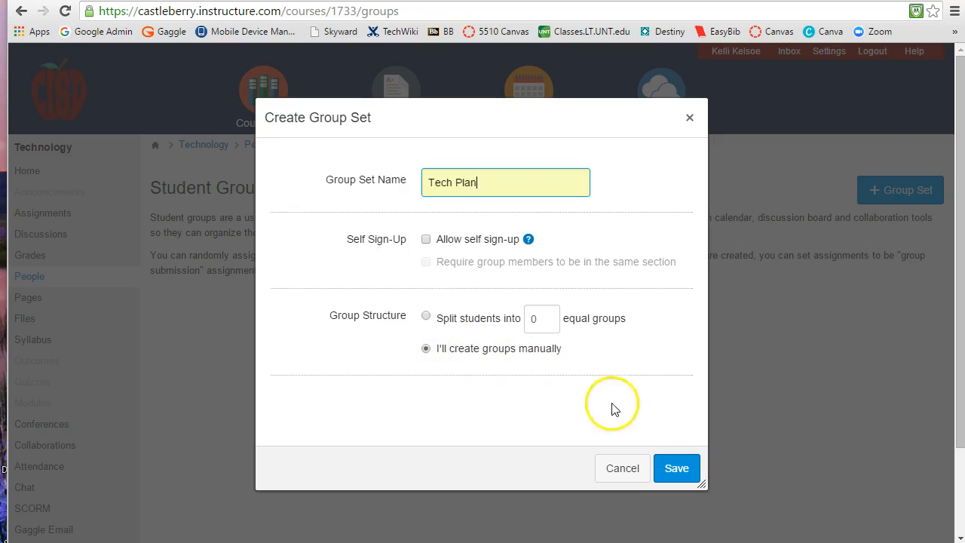
left_click(675, 467)
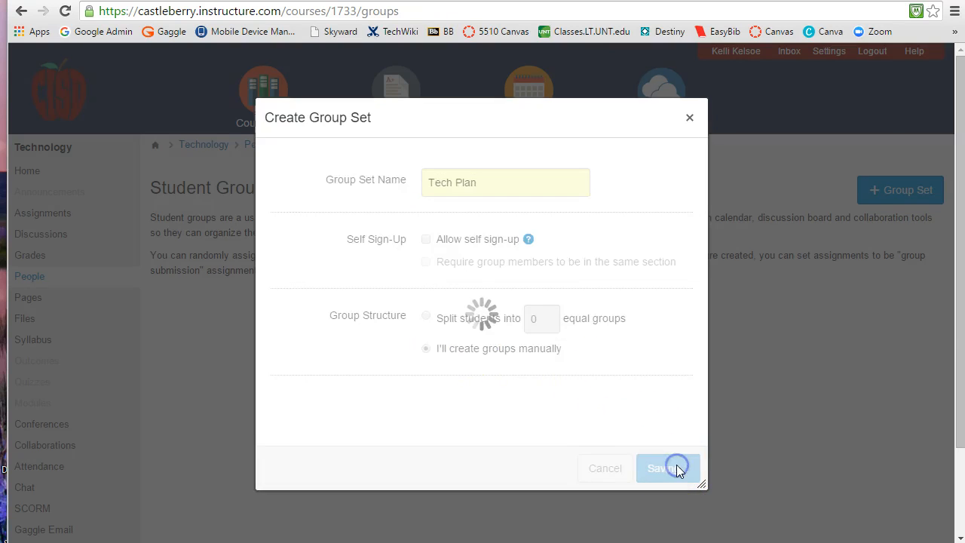
- View the Tech Plan group set and its 10 unassigned students
left_click(667, 468)
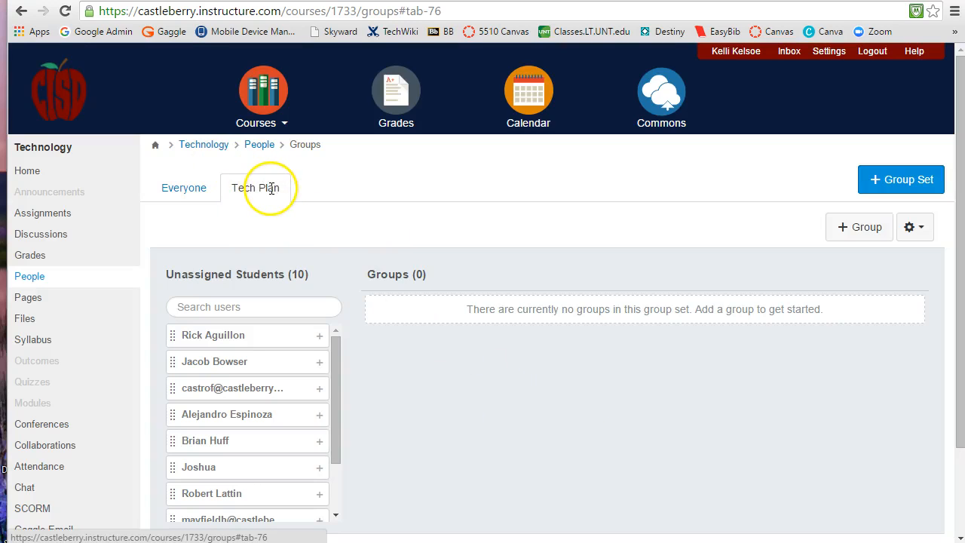
scroll("down", 3)
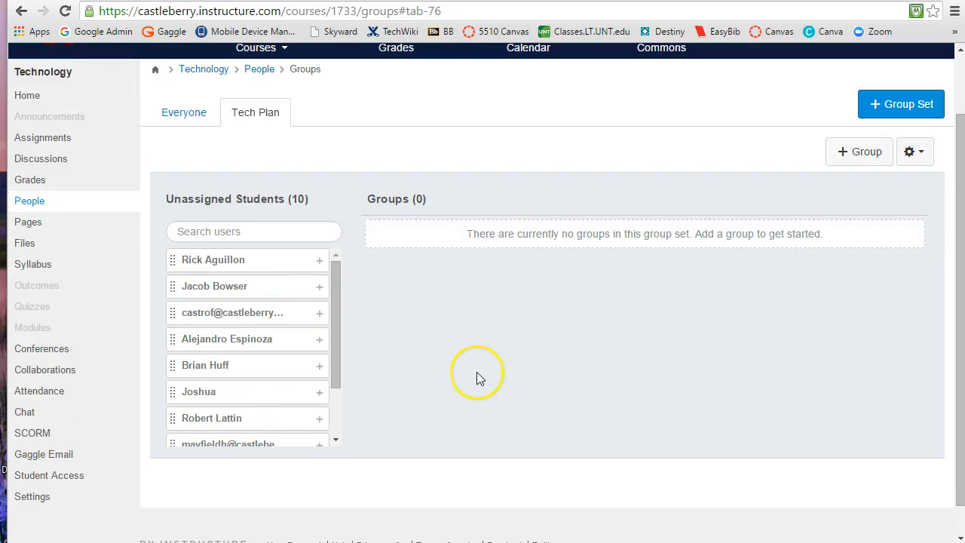
mouse_move(294, 498)
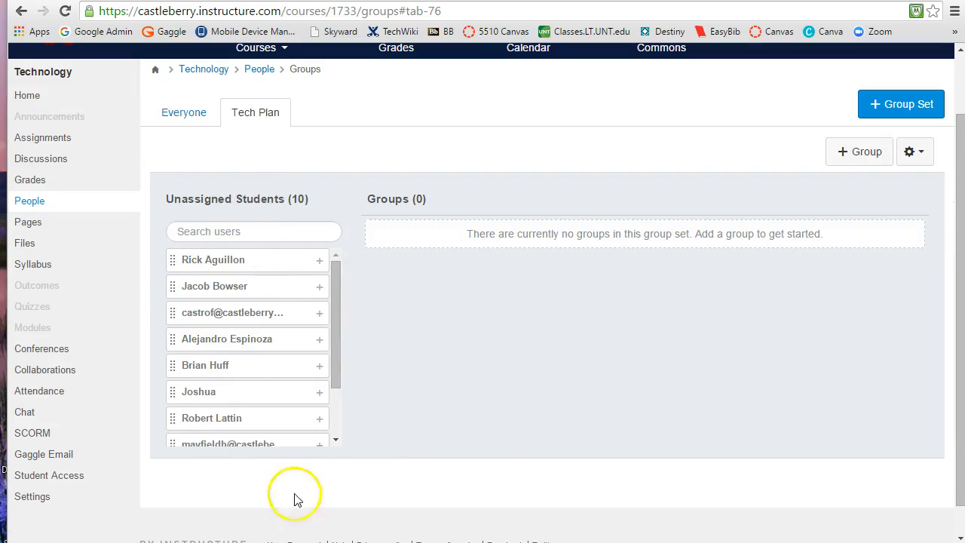
mouse_move(735, 233)
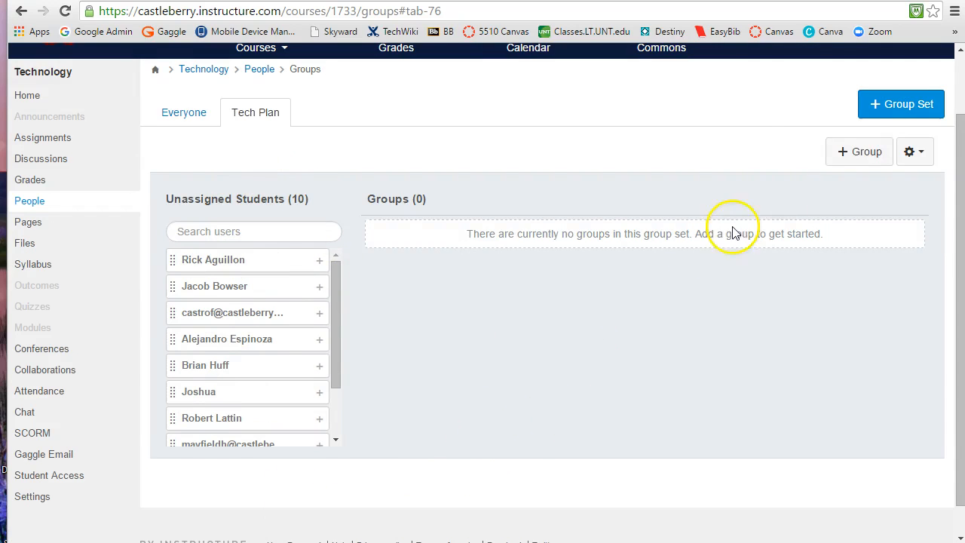
mouse_move(860, 151)
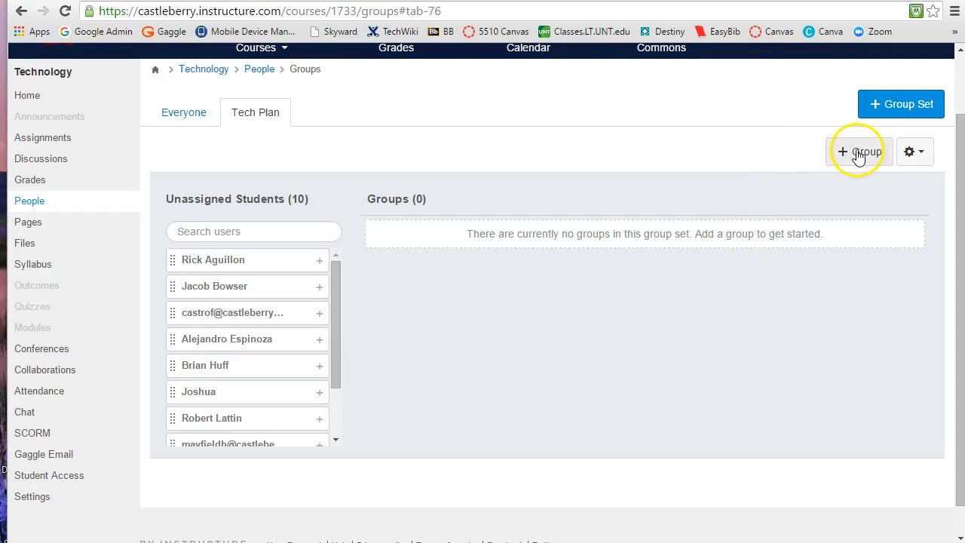
mouse_move(620, 168)
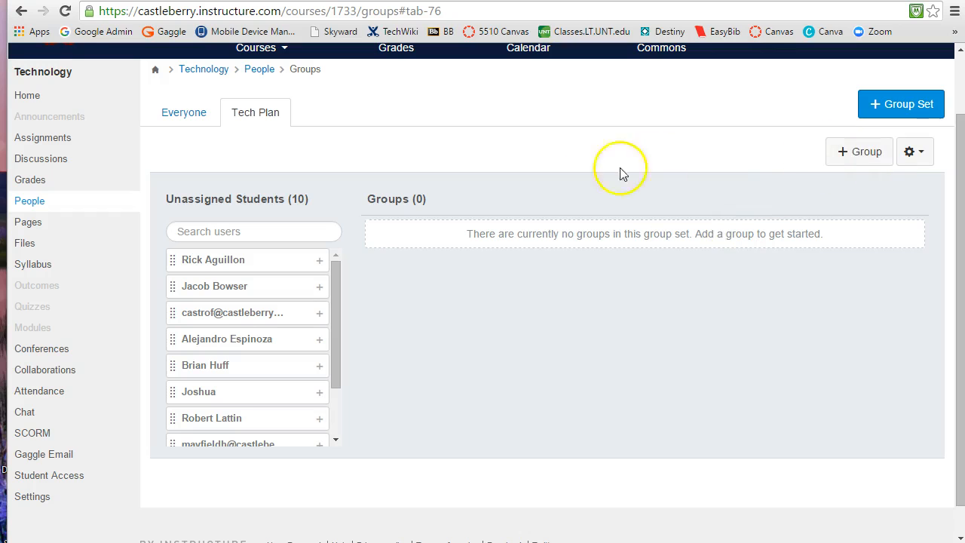
mouse_move(415, 253)
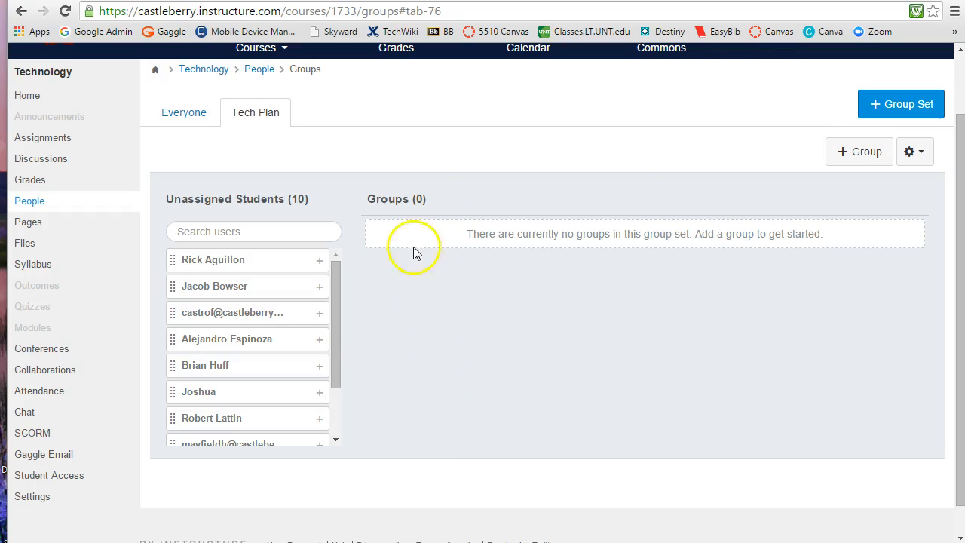
mouse_move(860, 152)
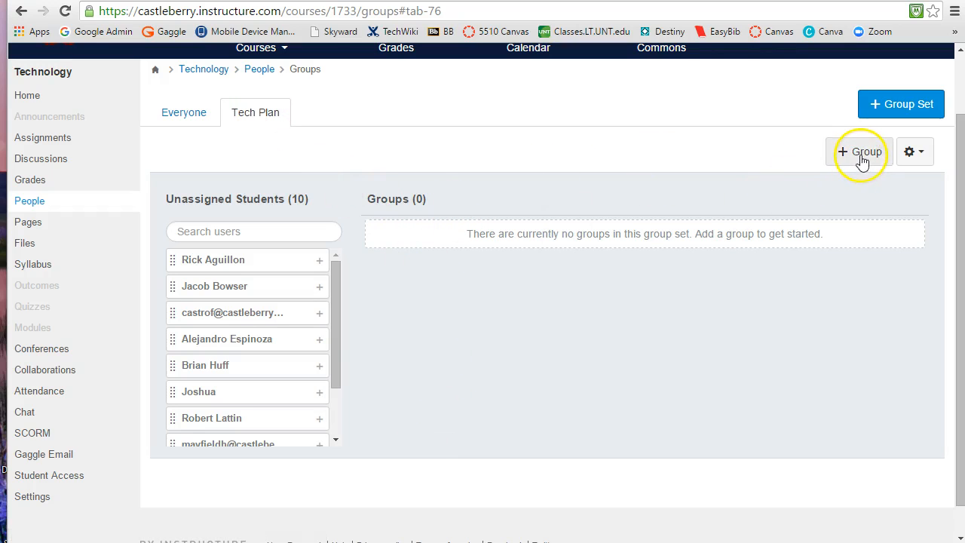
- Add the groups 'Tech Support Team' and 'Office Staff' to Tech Plan
left_click(859, 152)
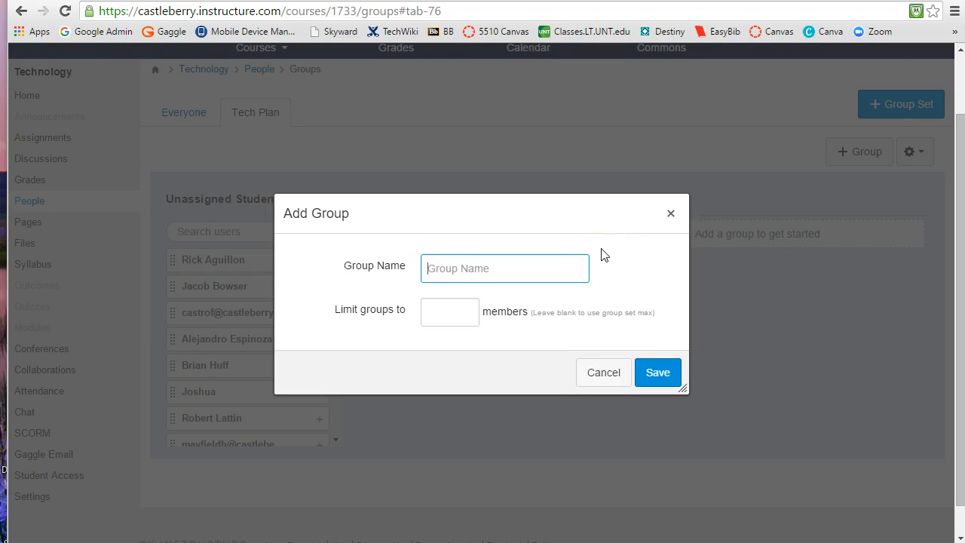
type("Tech")
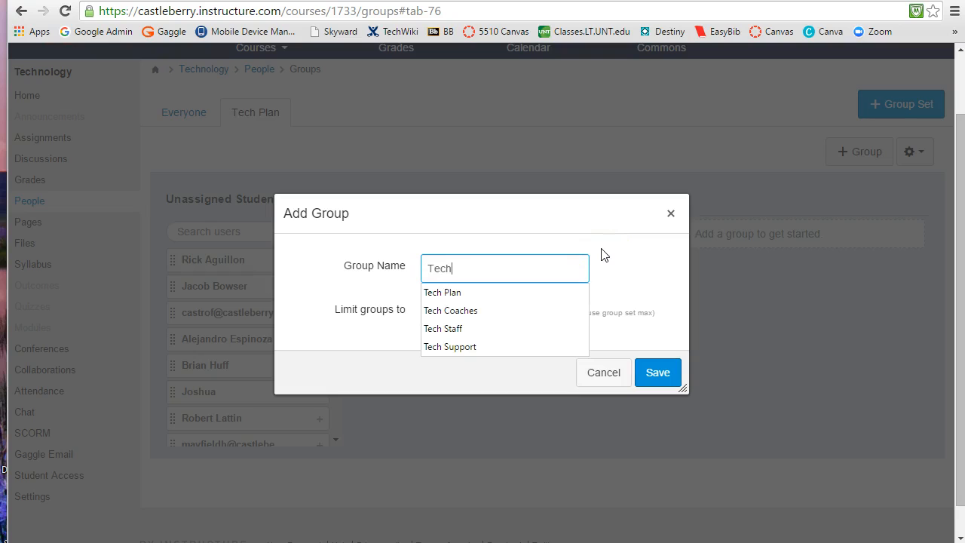
left_click(450, 346)
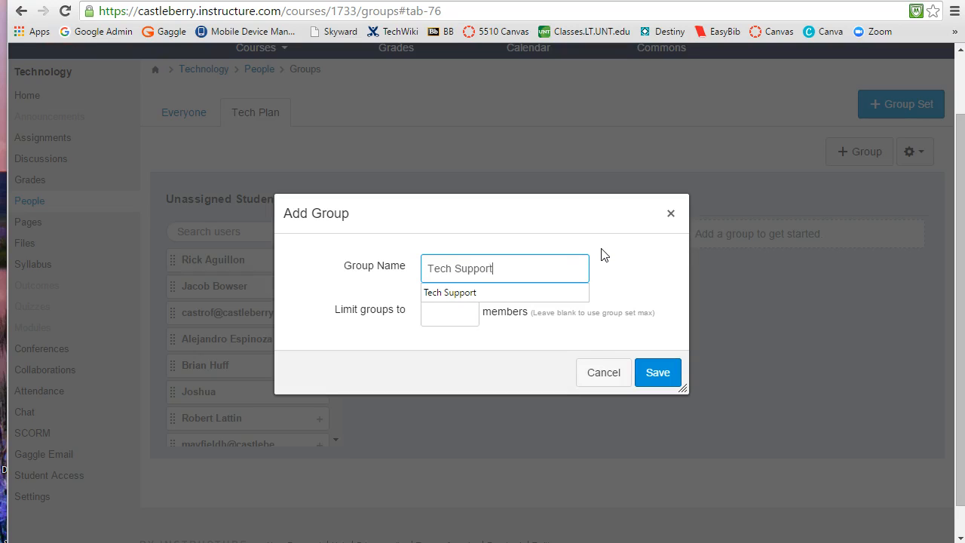
type("Team")
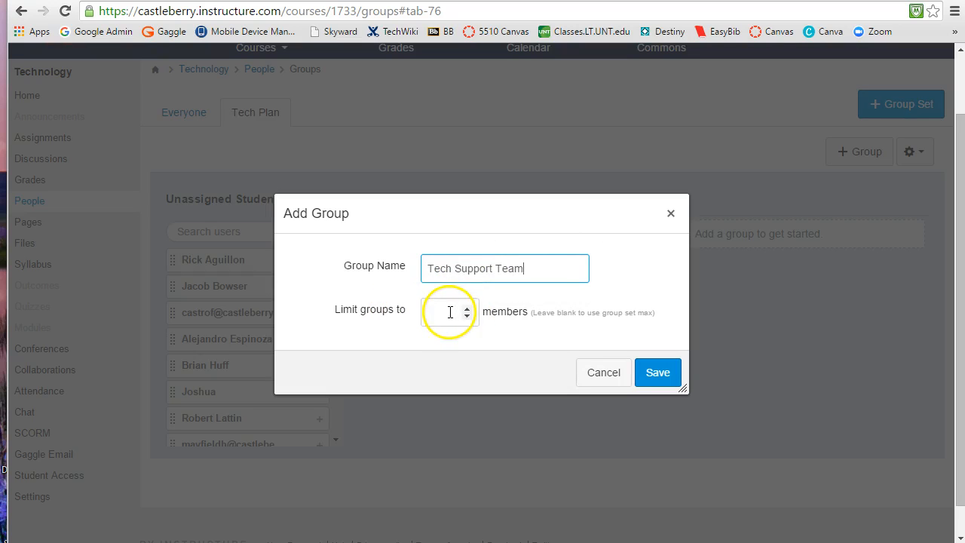
left_click(657, 371)
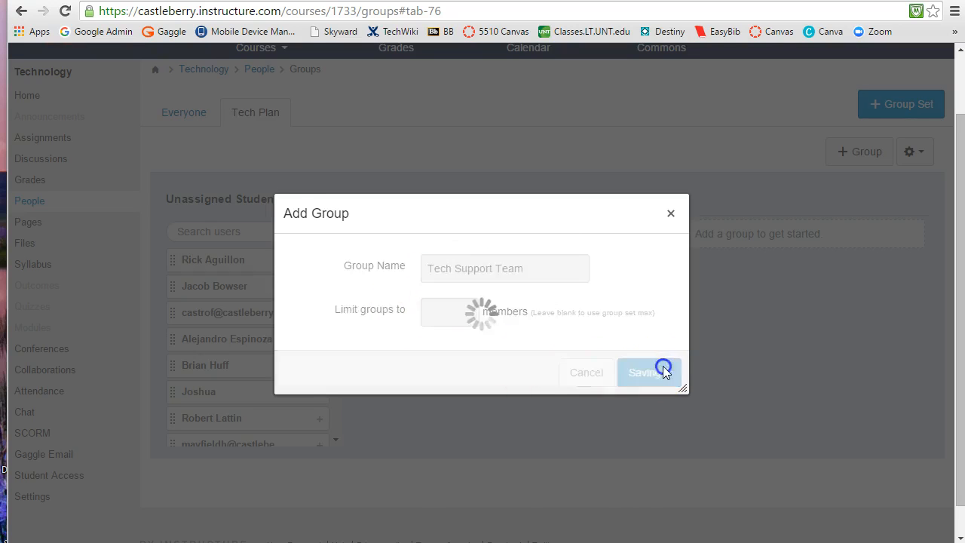
left_click(649, 372)
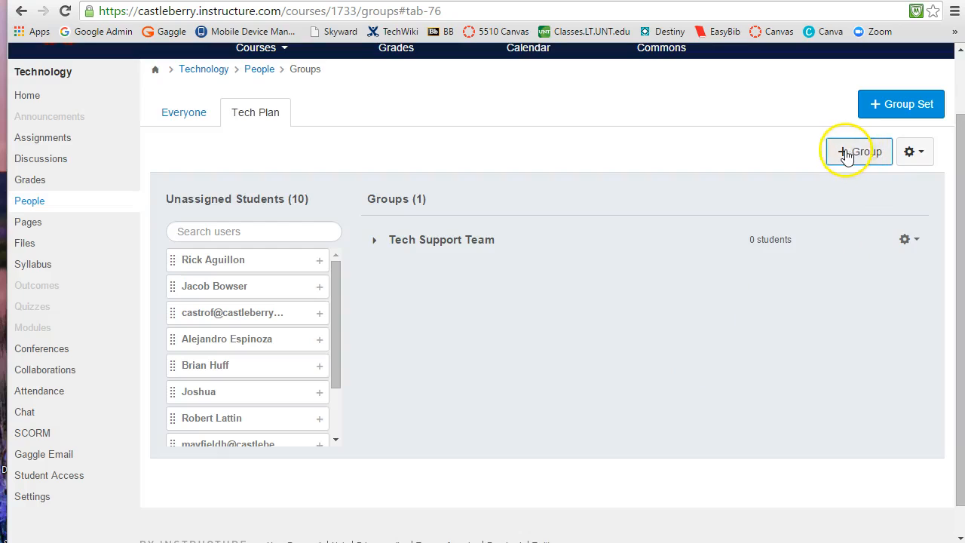
left_click(859, 151)
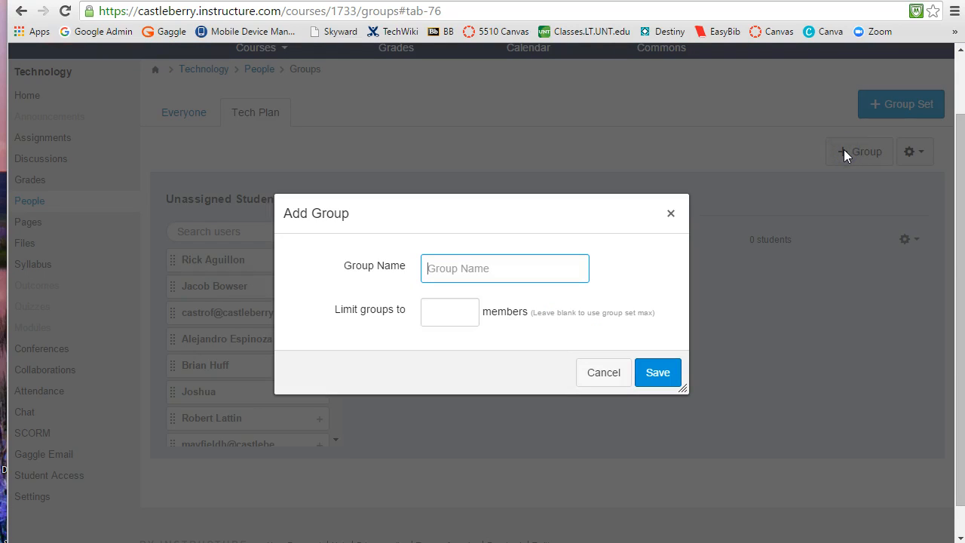
type("Office S")
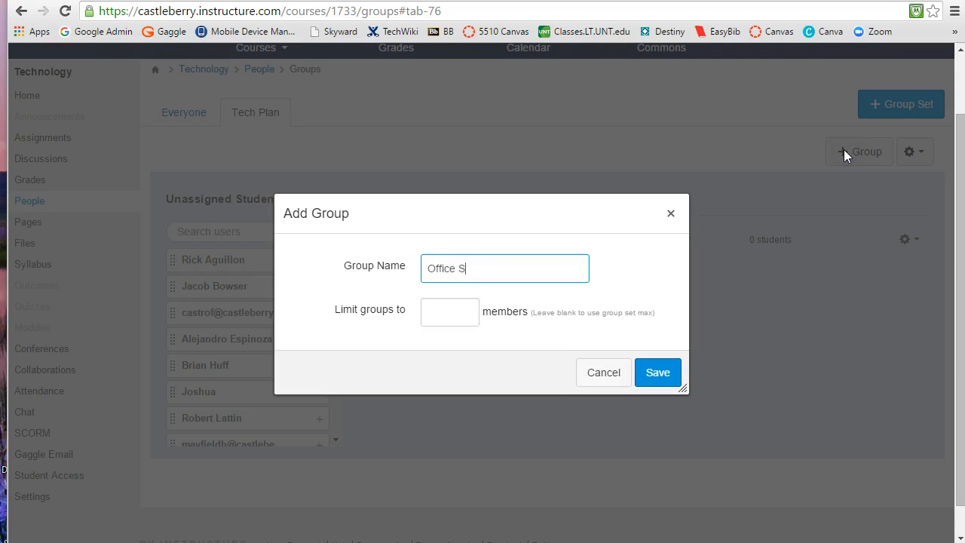
type("taff")
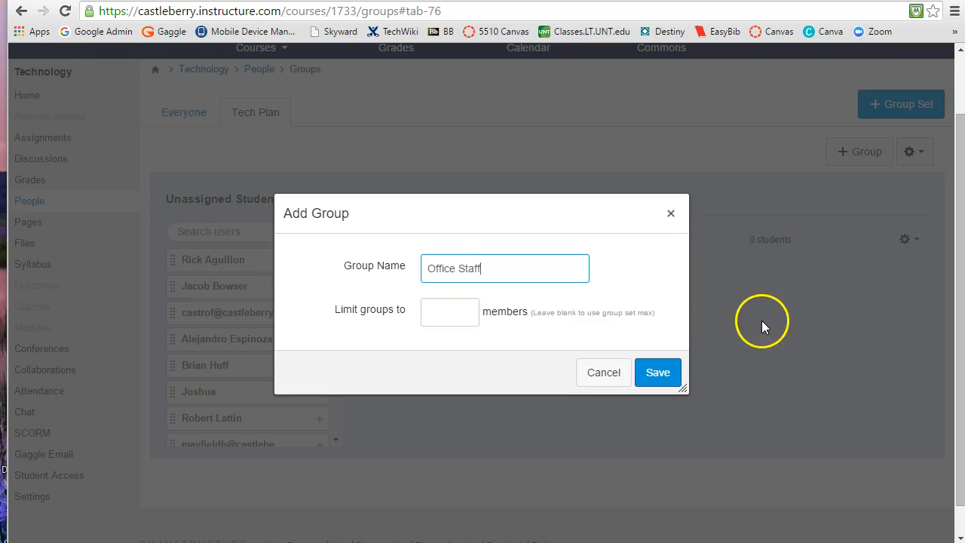
left_click(658, 371)
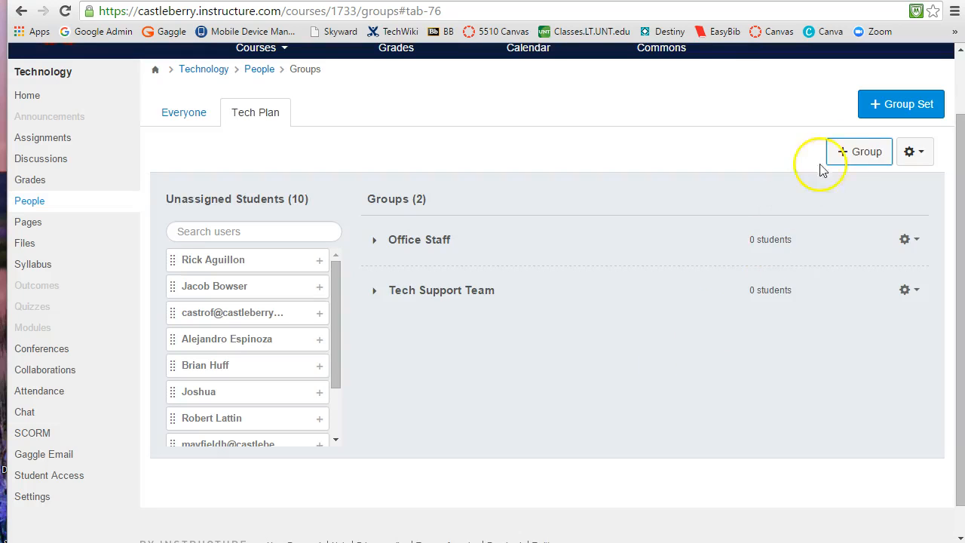
- Add the groups 'CCT's' and 'Netbook Technicians' to Tech Plan
left_click(859, 152)
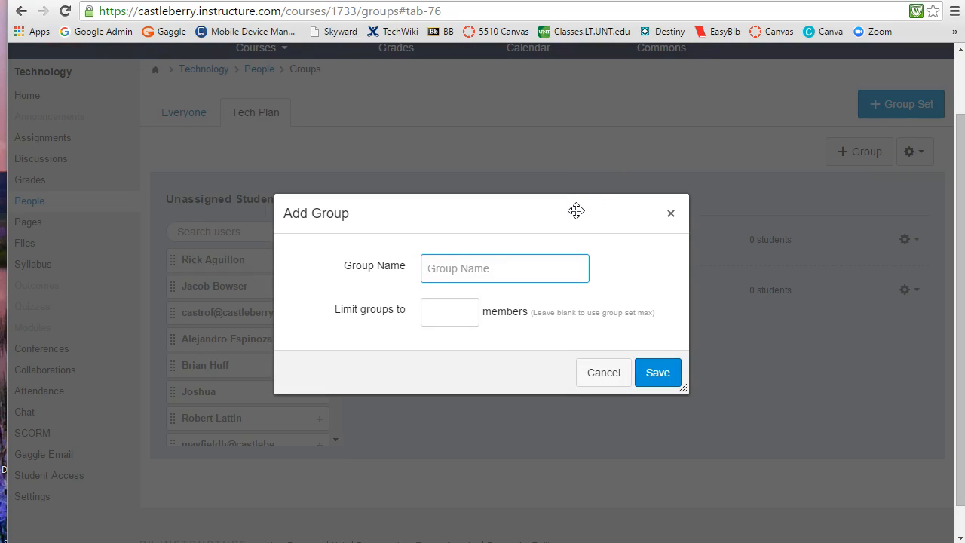
type("CCT")
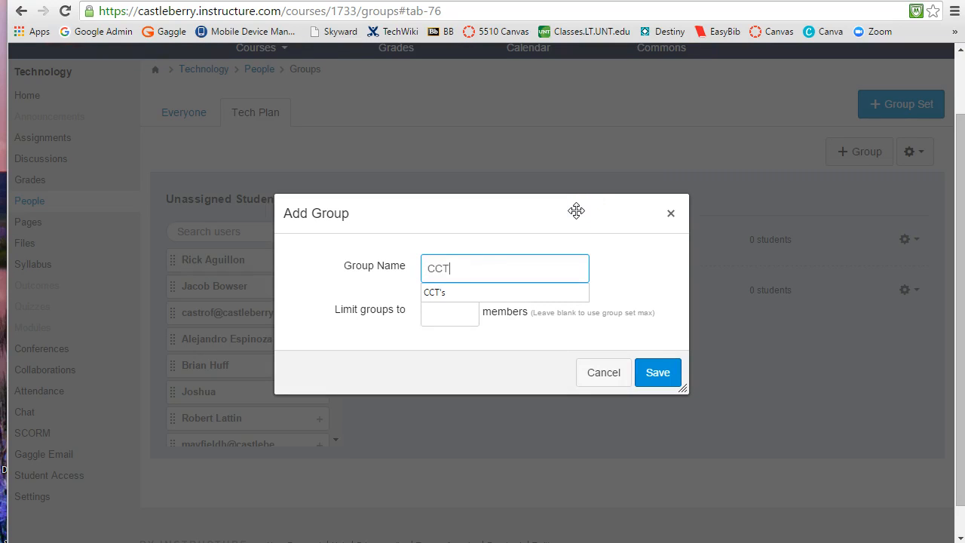
type("s")
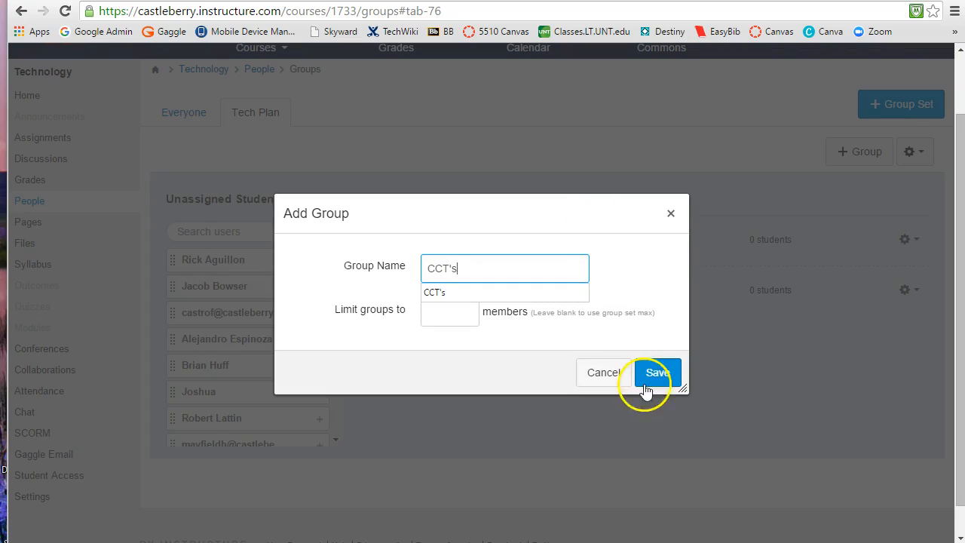
left_click(657, 373)
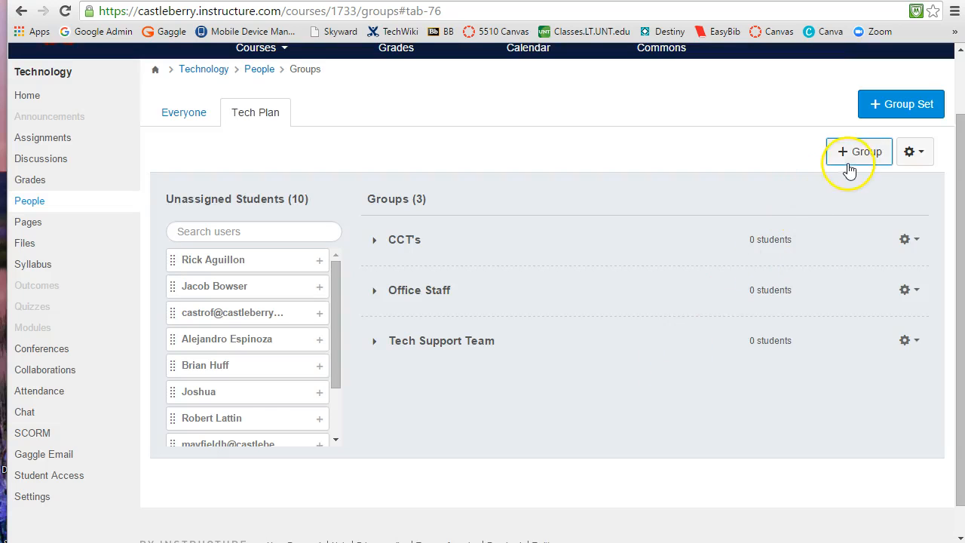
left_click(858, 152)
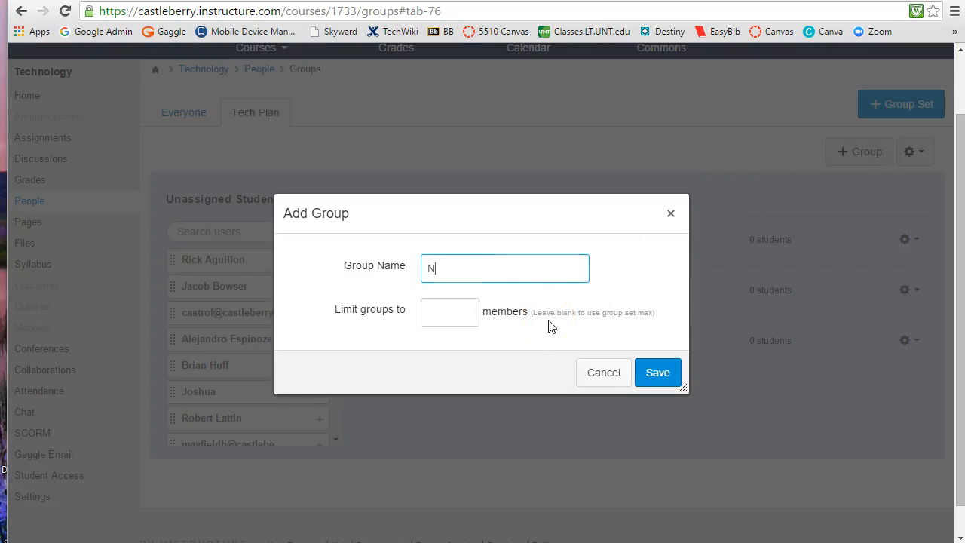
type("etbook Tech")
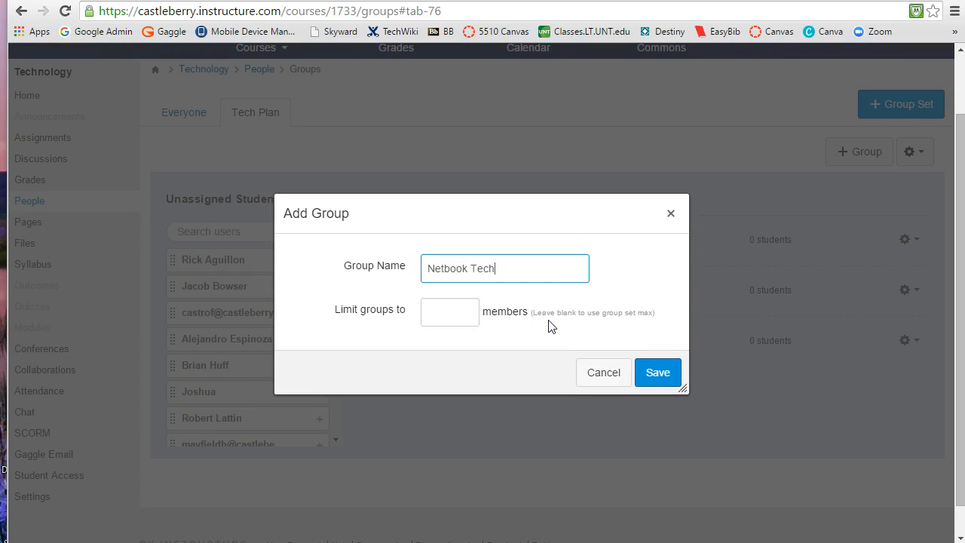
type("nicians")
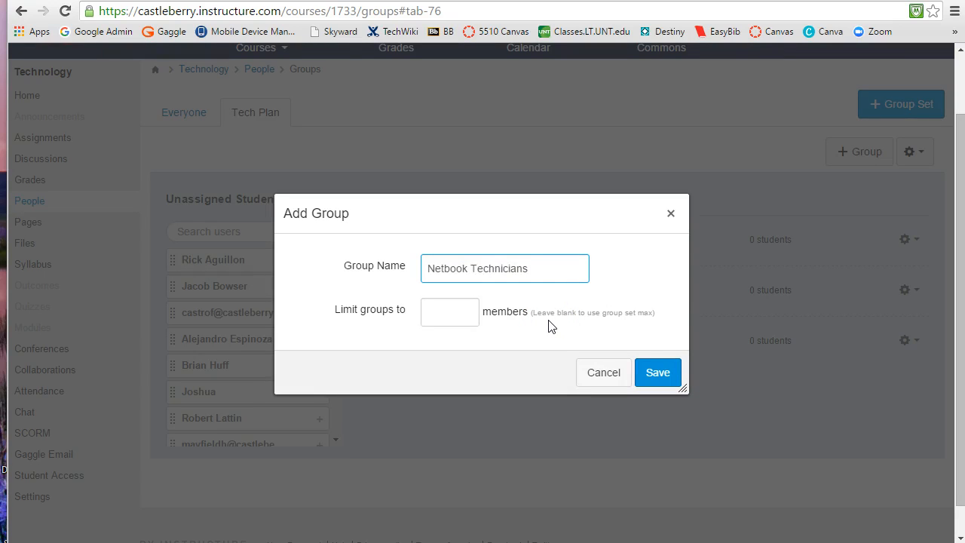
left_click(657, 373)
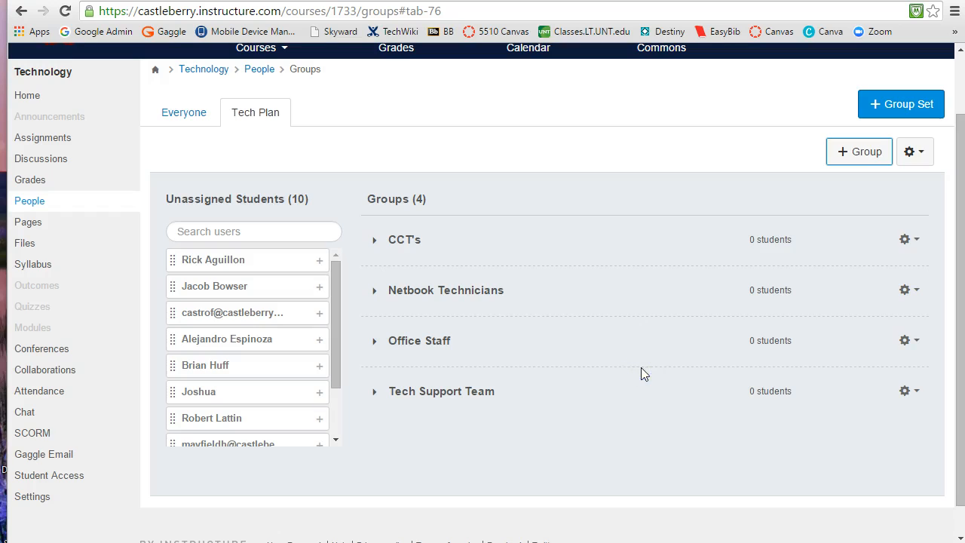
mouse_move(413, 406)
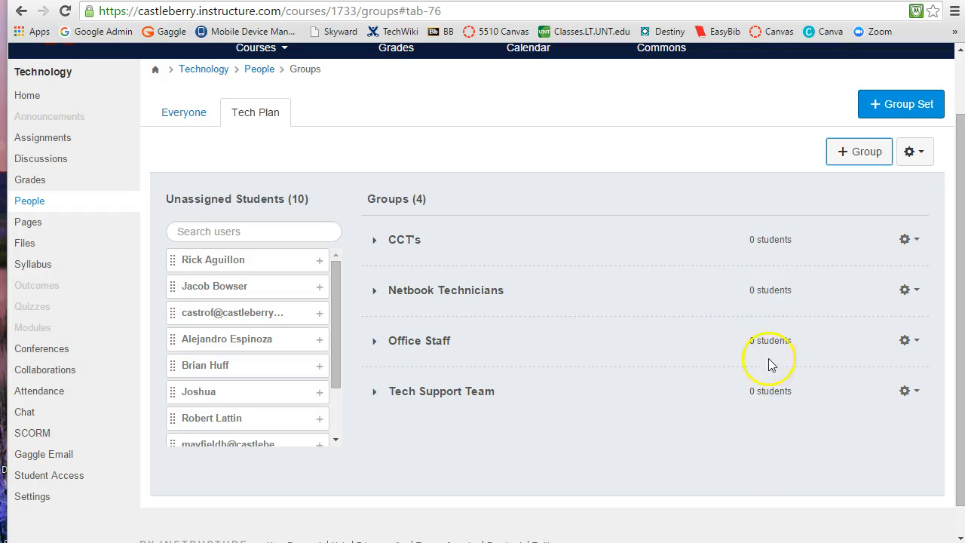
mouse_move(100, 252)
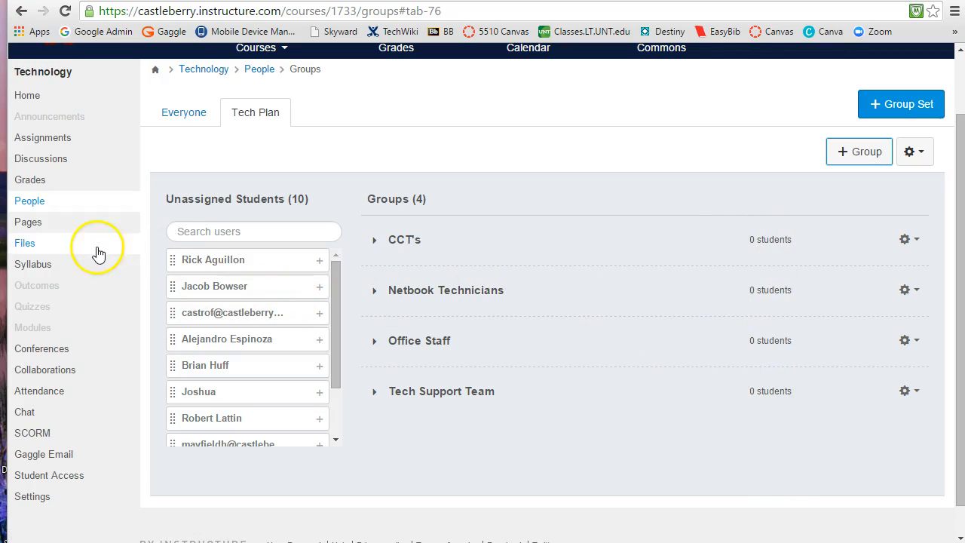
mouse_move(202, 304)
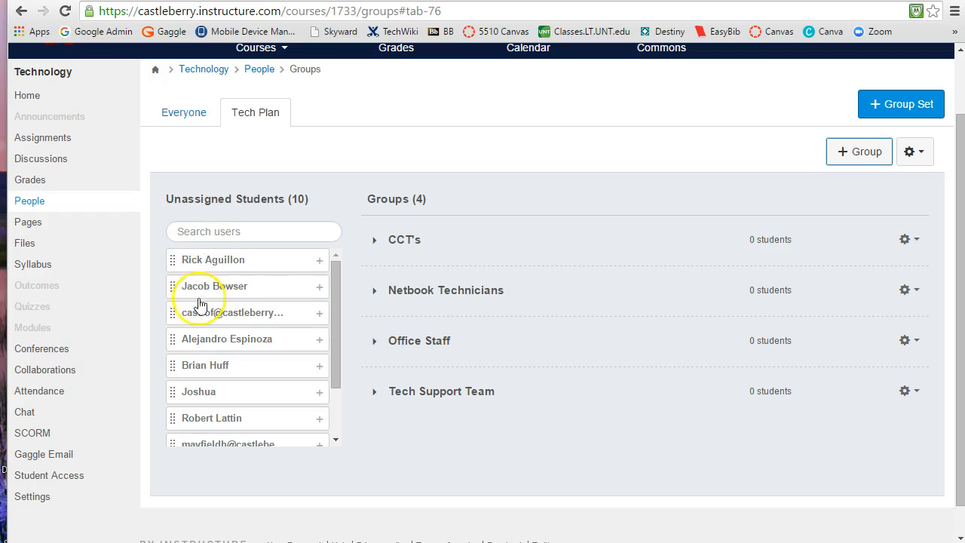
mouse_move(400, 407)
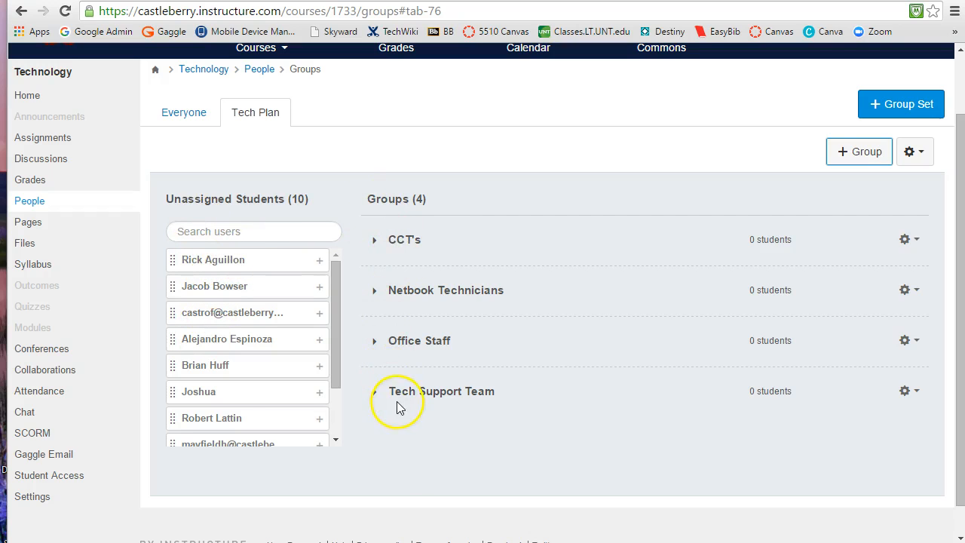
mouse_move(407, 340)
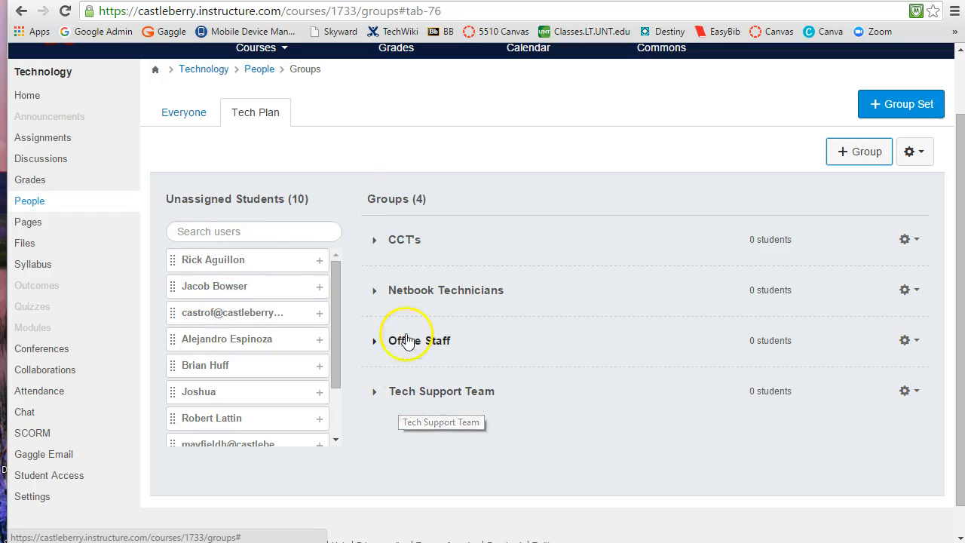
mouse_move(266, 179)
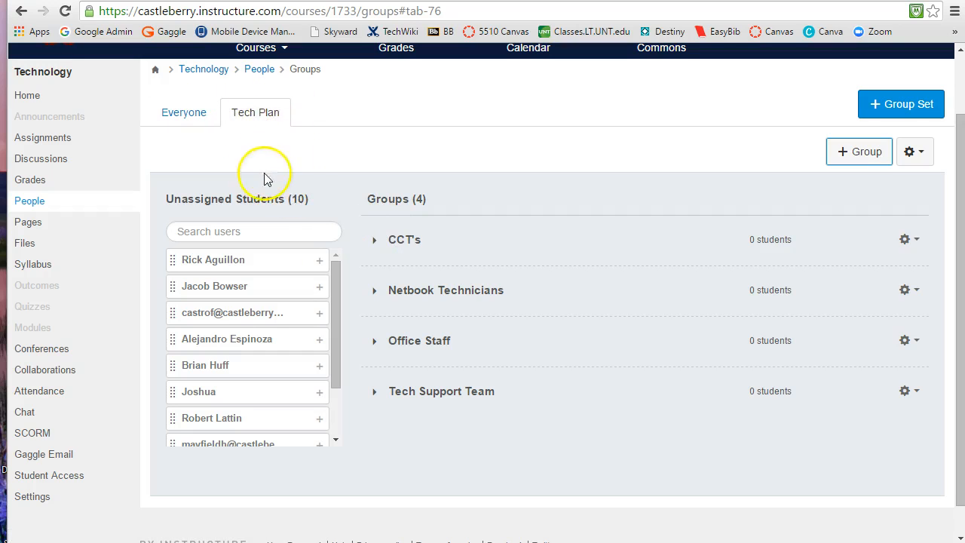
mouse_move(227, 264)
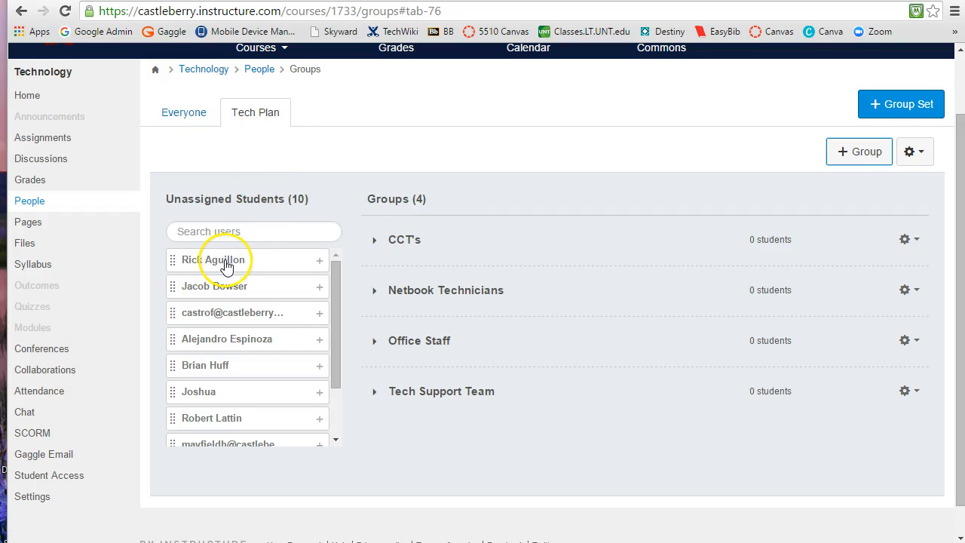
- Drag all students into groups: CCT's 3, Netbook Technicians 2, Office Staff 2, Tech Support Team 3
left_click_drag(226, 259, 328, 273)
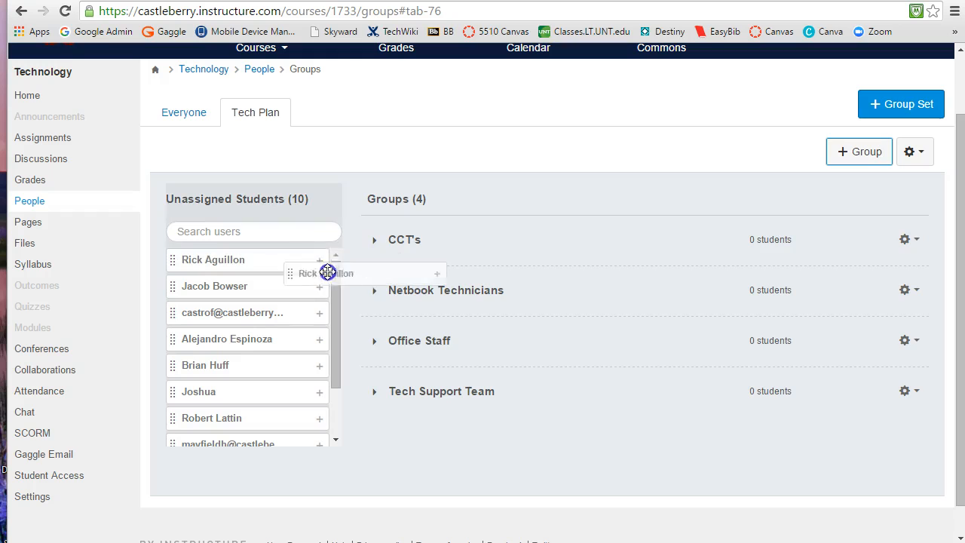
left_click_drag(328, 273, 437, 297)
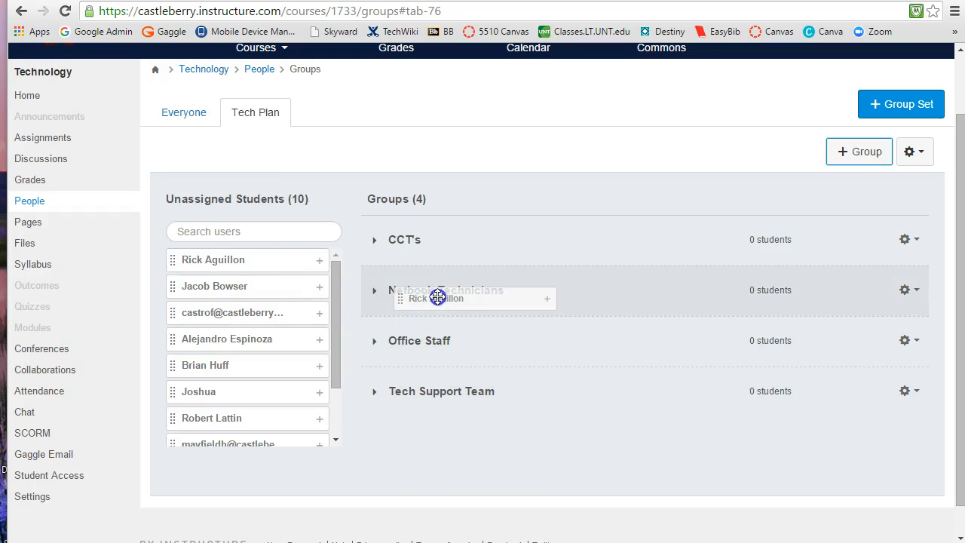
left_click_drag(213, 259, 445, 289)
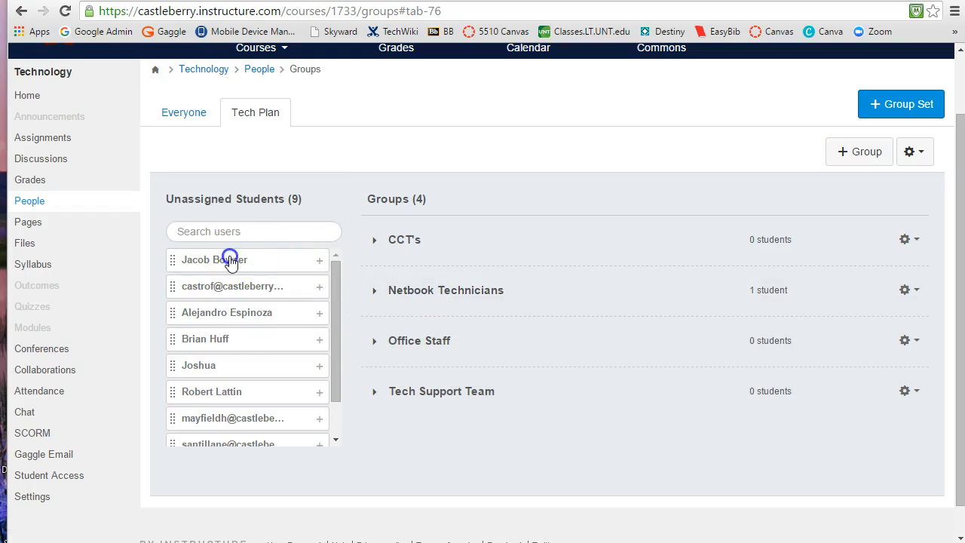
left_click_drag(230, 259, 453, 393)
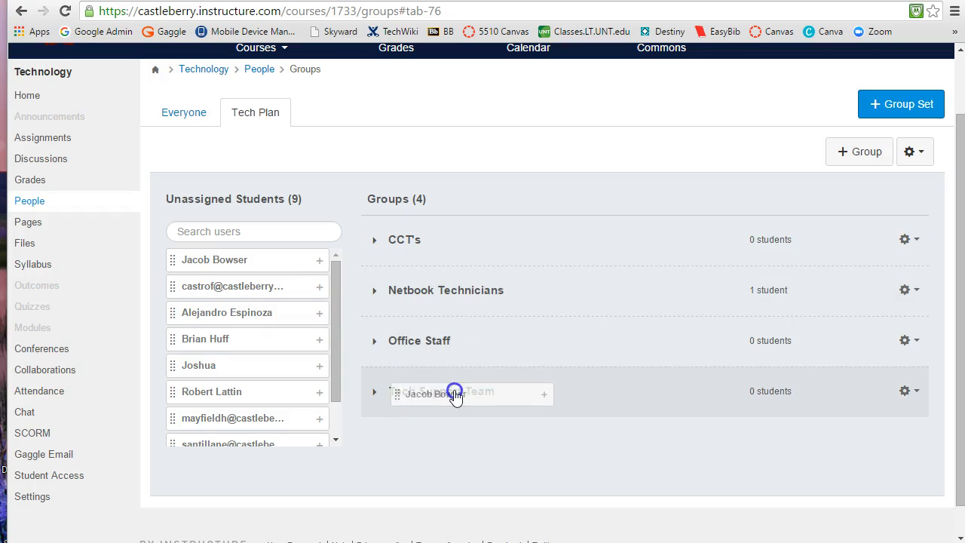
left_click_drag(214, 260, 452, 391)
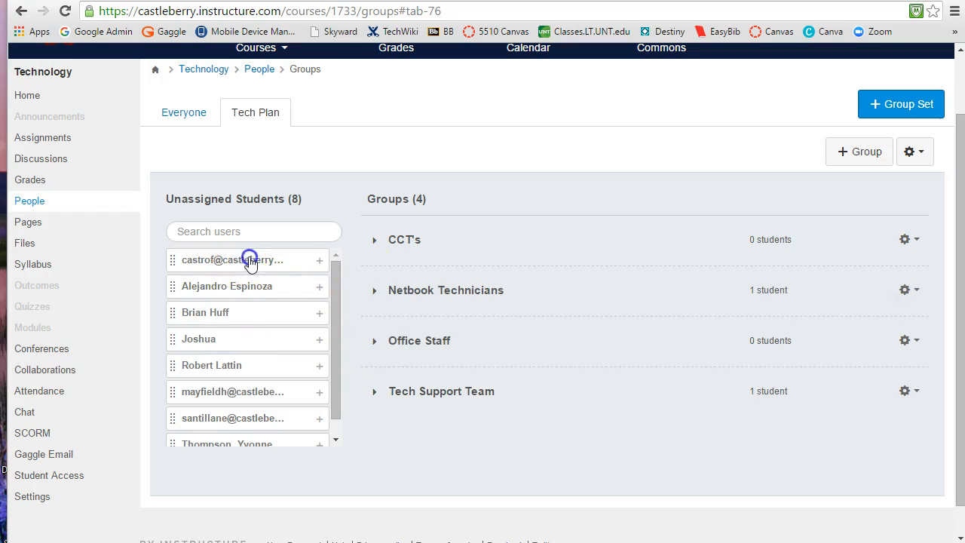
left_click(319, 260)
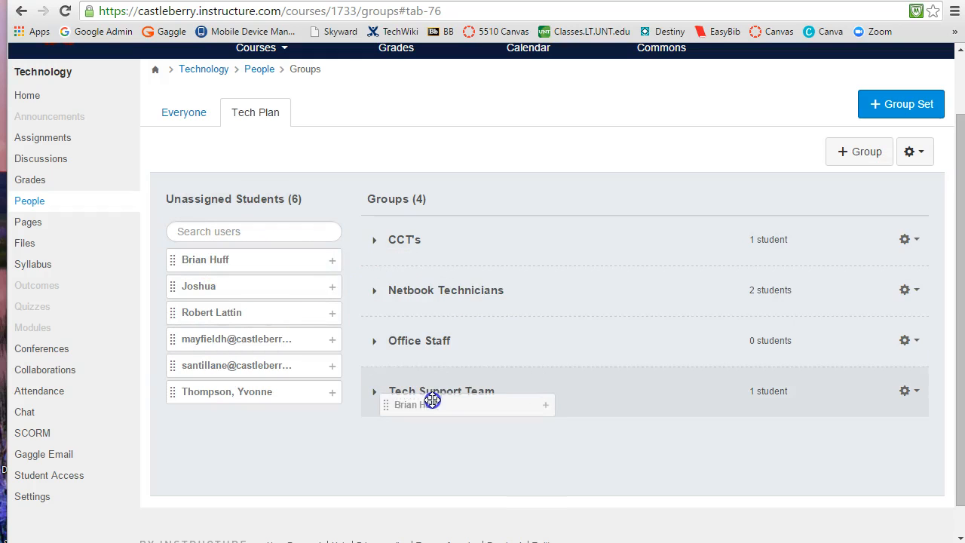
left_click_drag(205, 260, 441, 390)
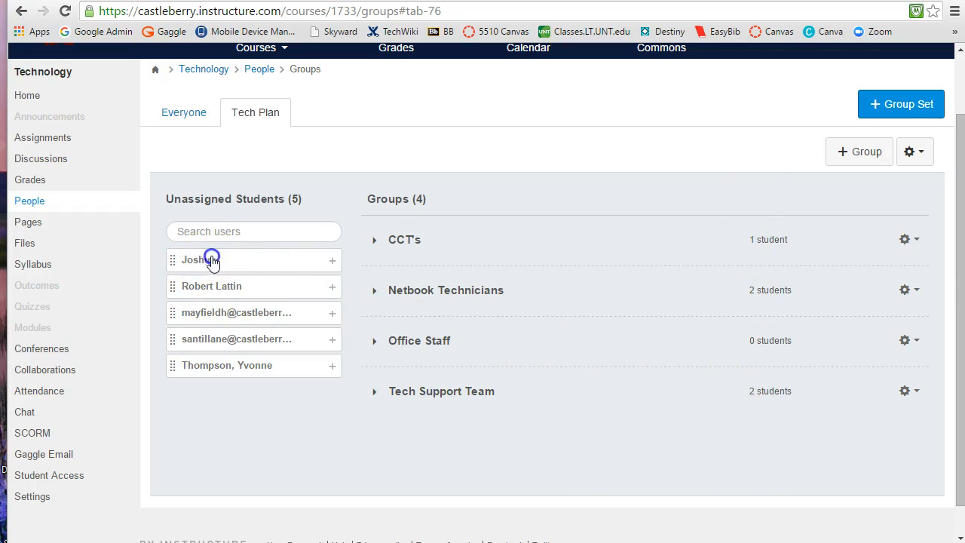
left_click(332, 261)
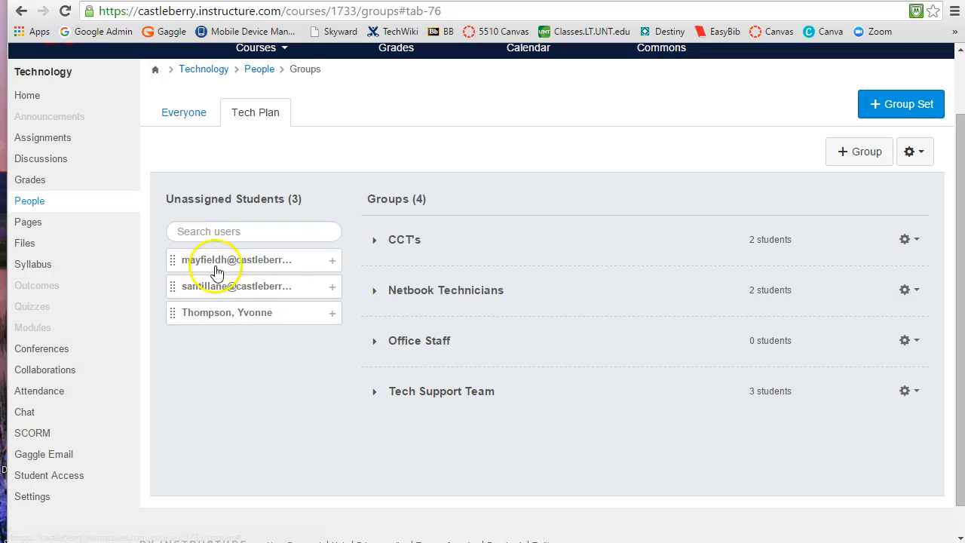
left_click(332, 260)
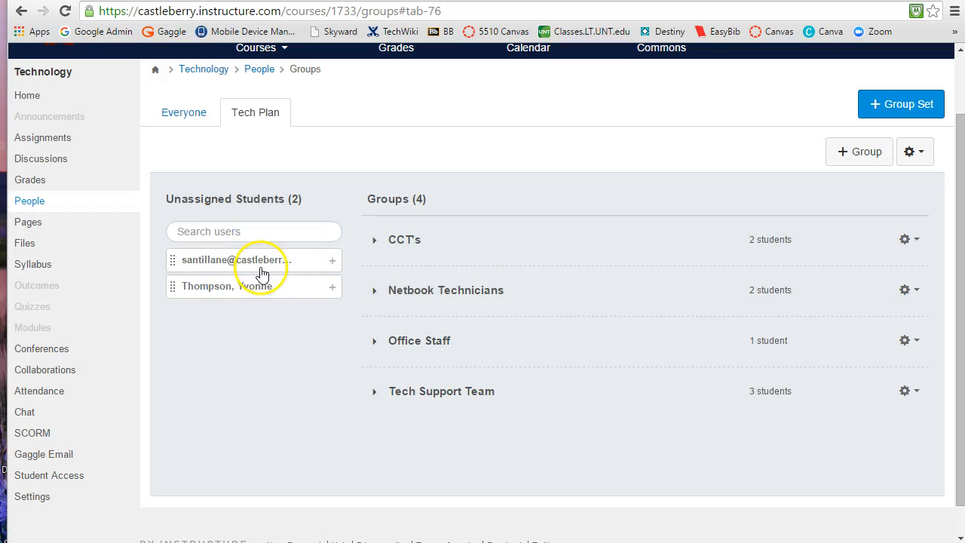
left_click(332, 261)
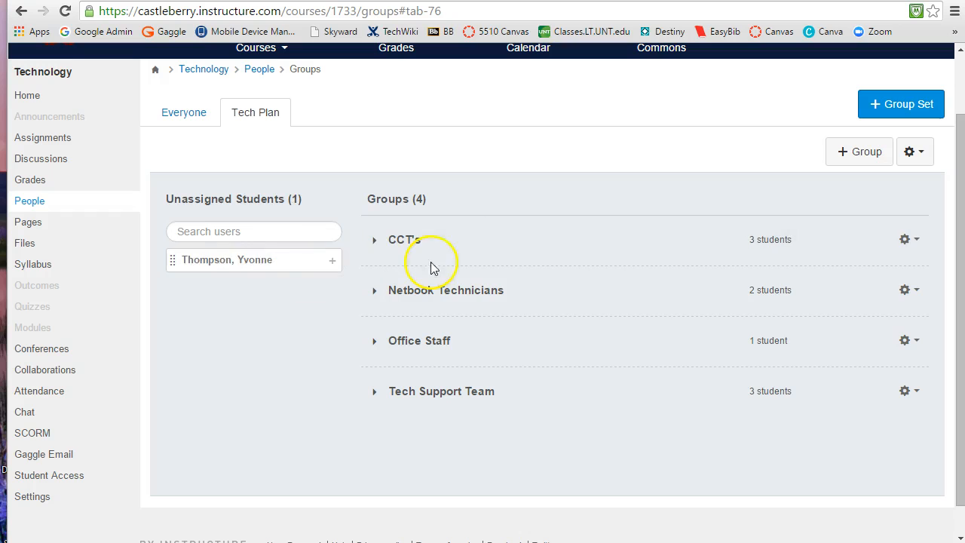
left_click_drag(253, 260, 420, 341)
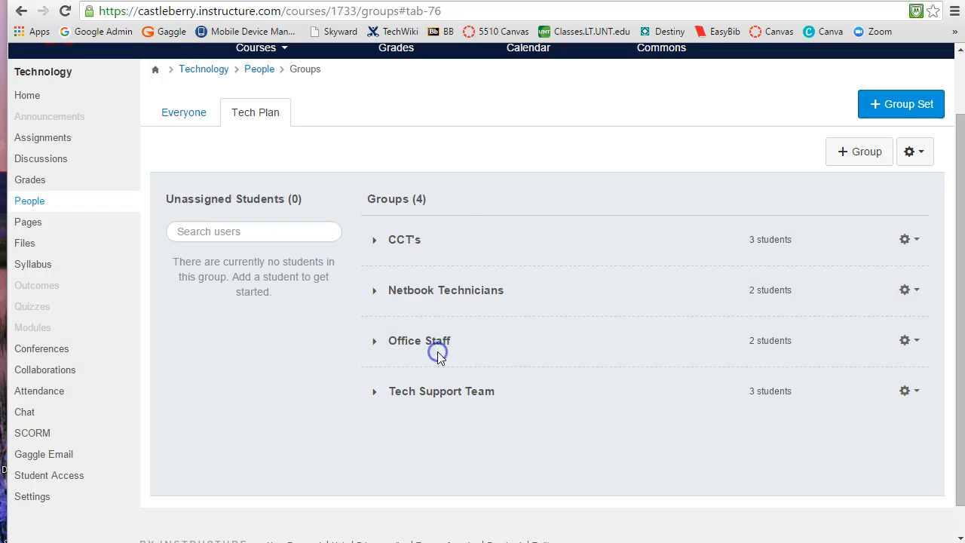
mouse_move(764, 443)
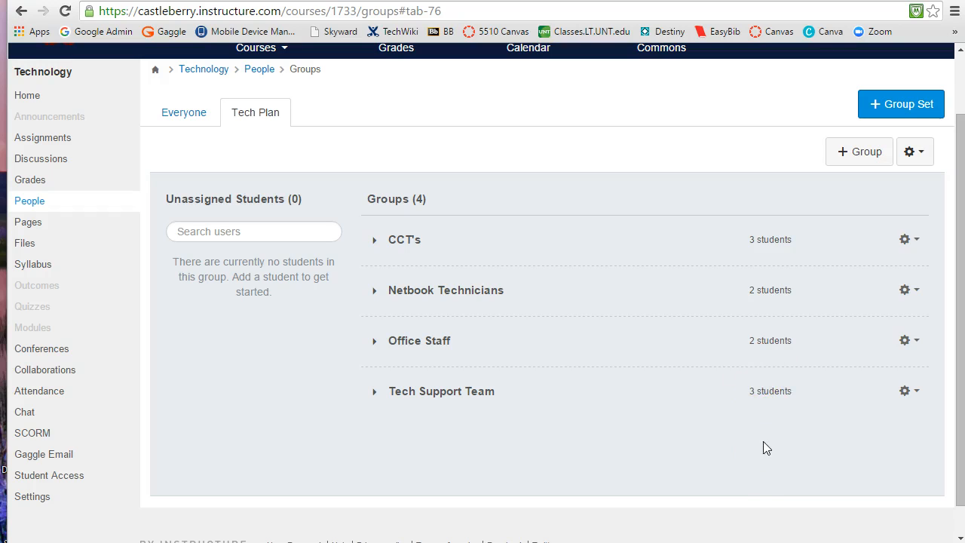
mouse_move(335, 119)
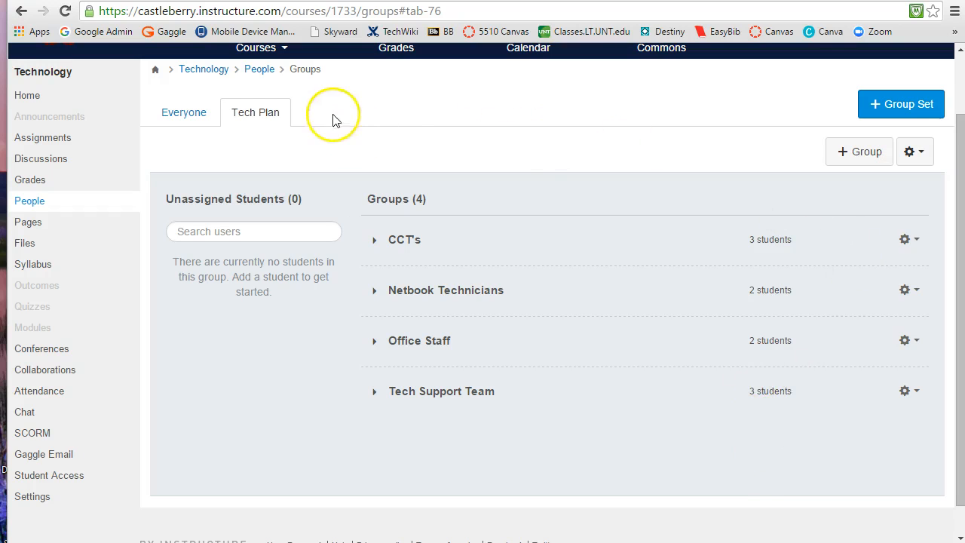
mouse_move(255, 112)
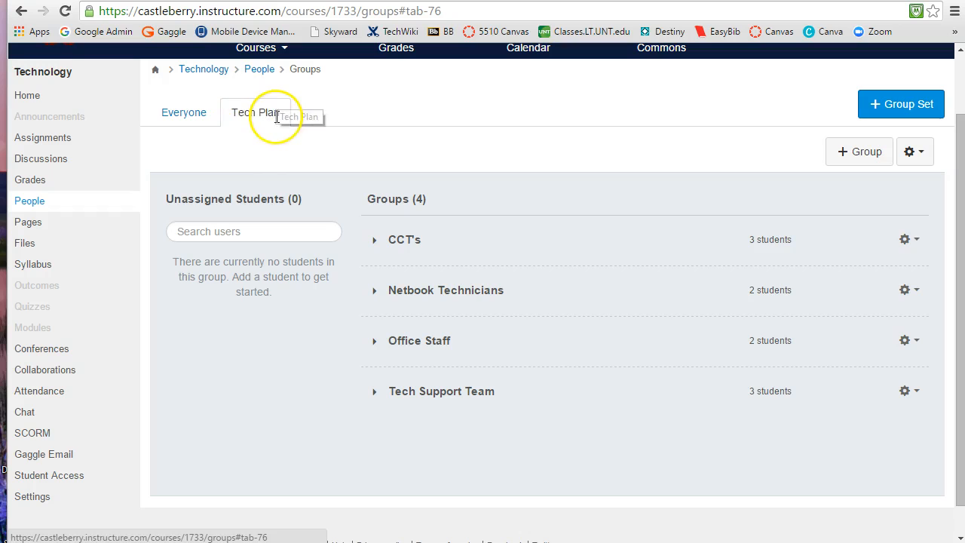
mouse_move(43, 137)
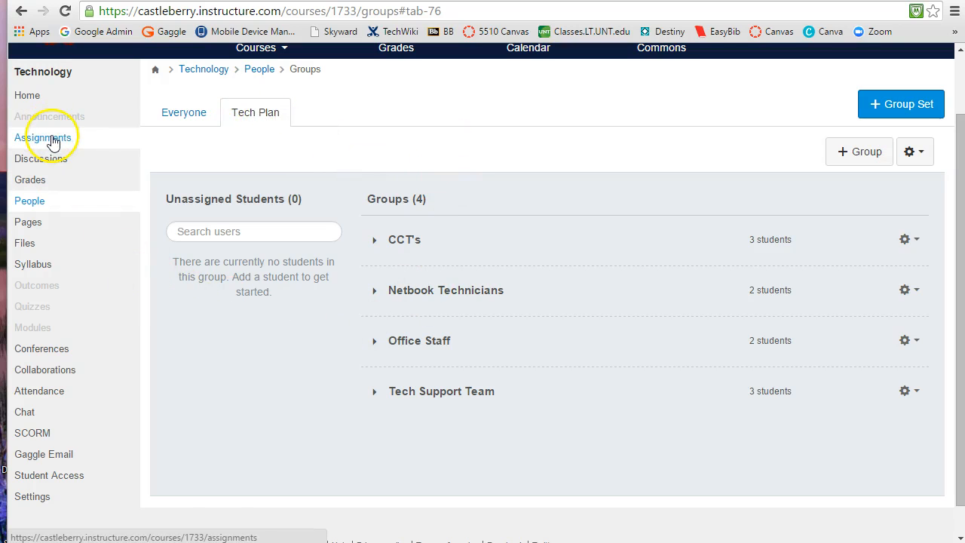
- Start a new assignment from the Assignments page and scroll to the Group Assignment section
left_click(43, 137)
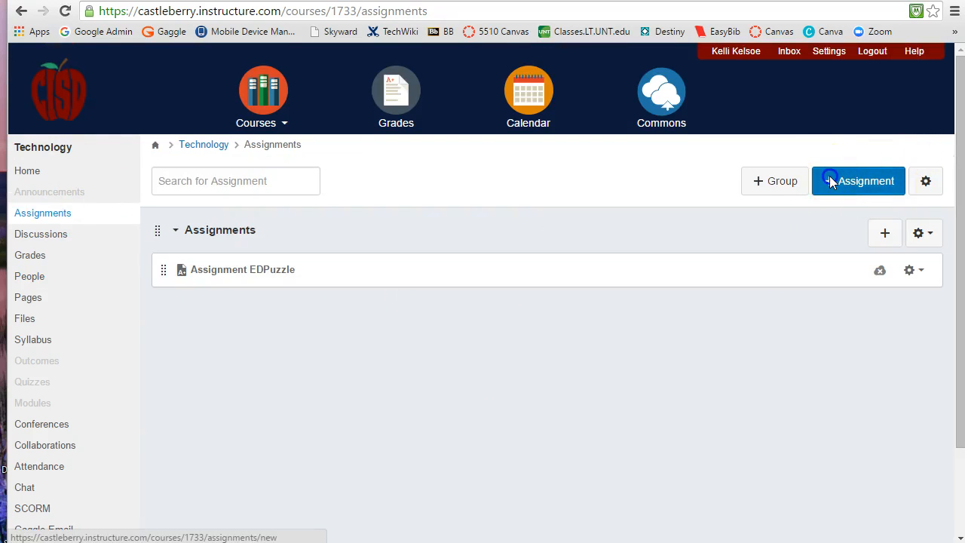
left_click(859, 181)
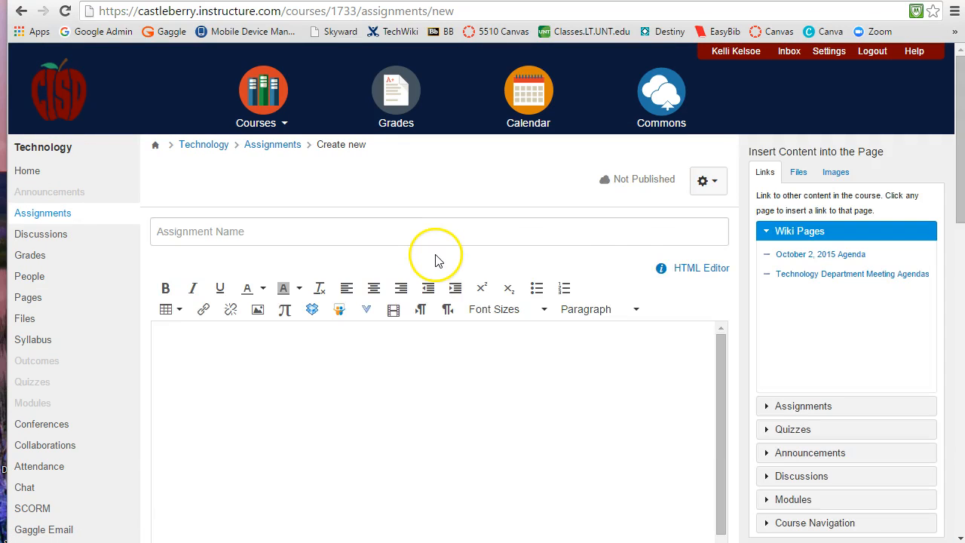
scroll("down", 3)
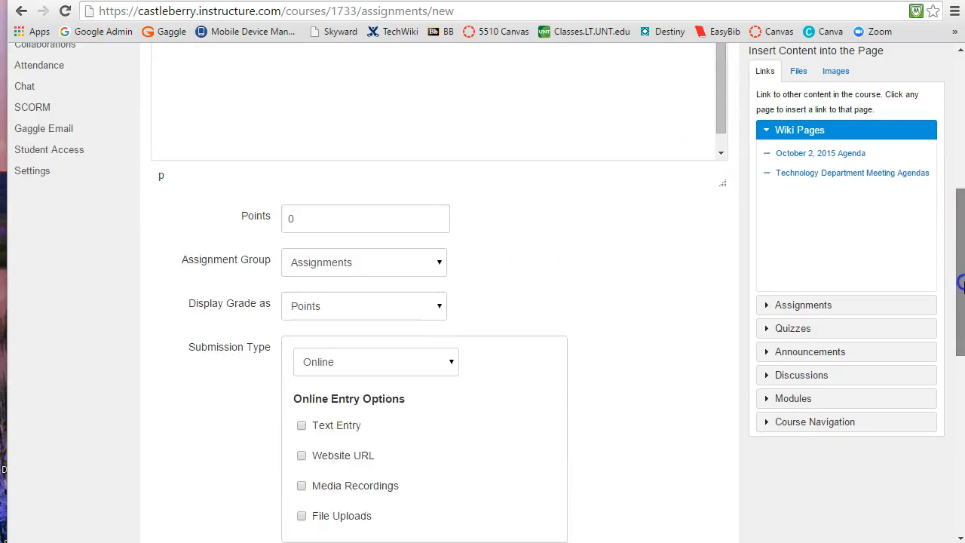
scroll("down", 3)
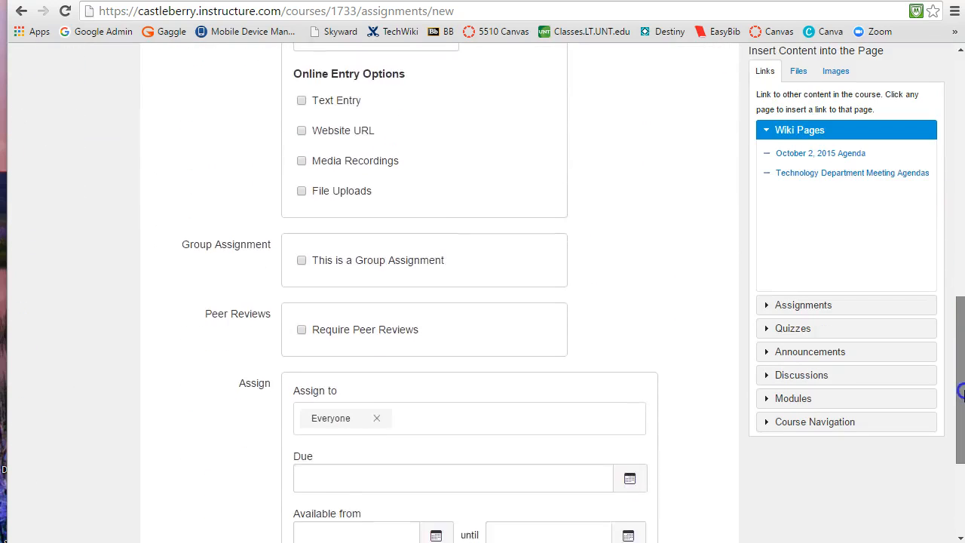
scroll("down", 3)
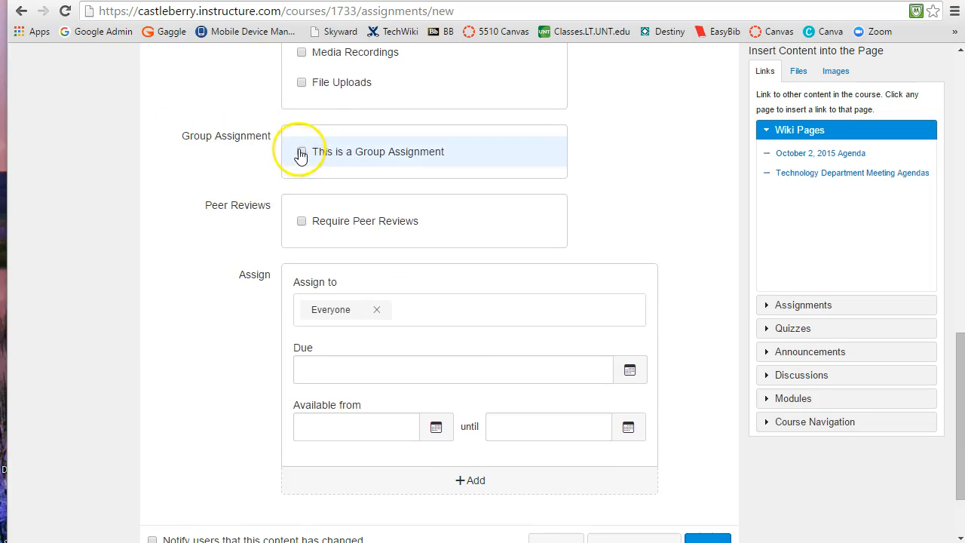
- Tick 'This is a Group Assignment' on the new assignment form
left_click(302, 151)
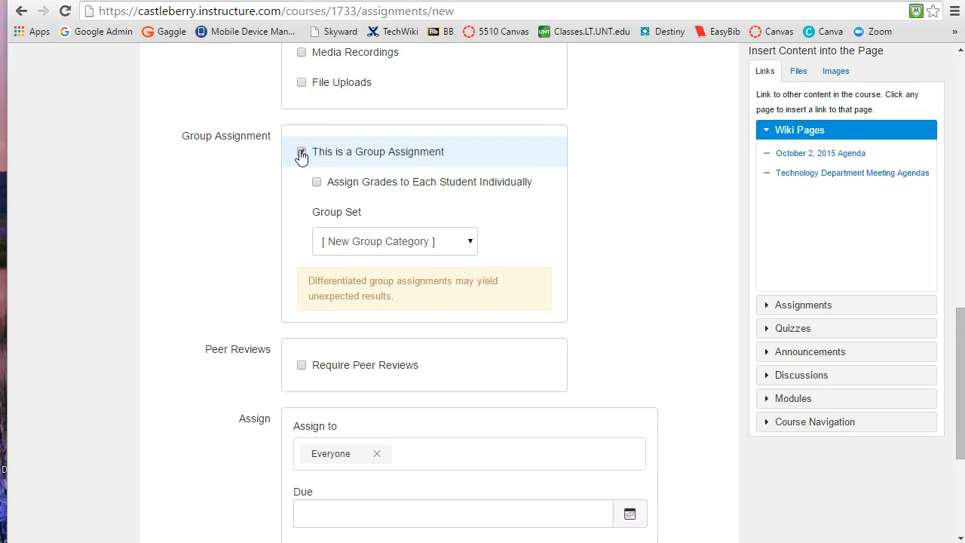
left_click(302, 151)
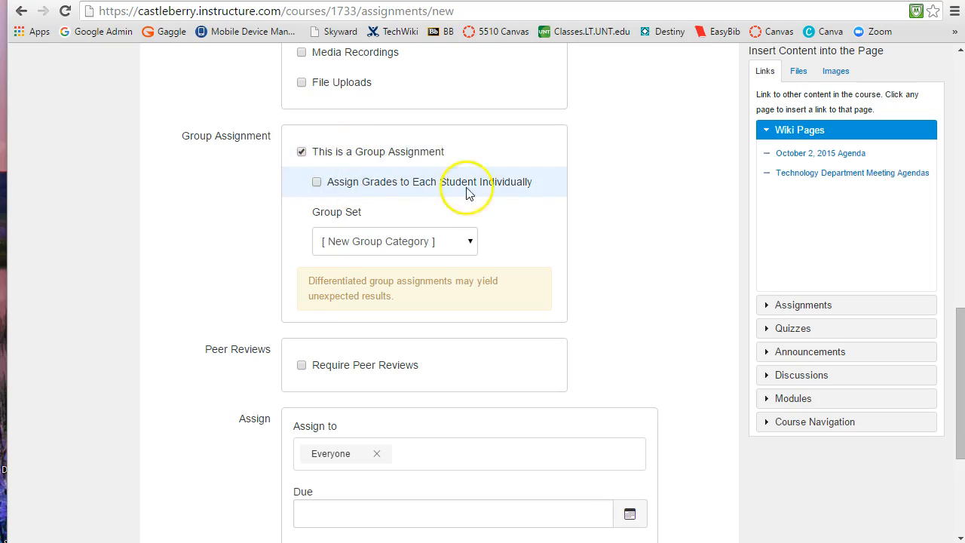
mouse_move(530, 188)
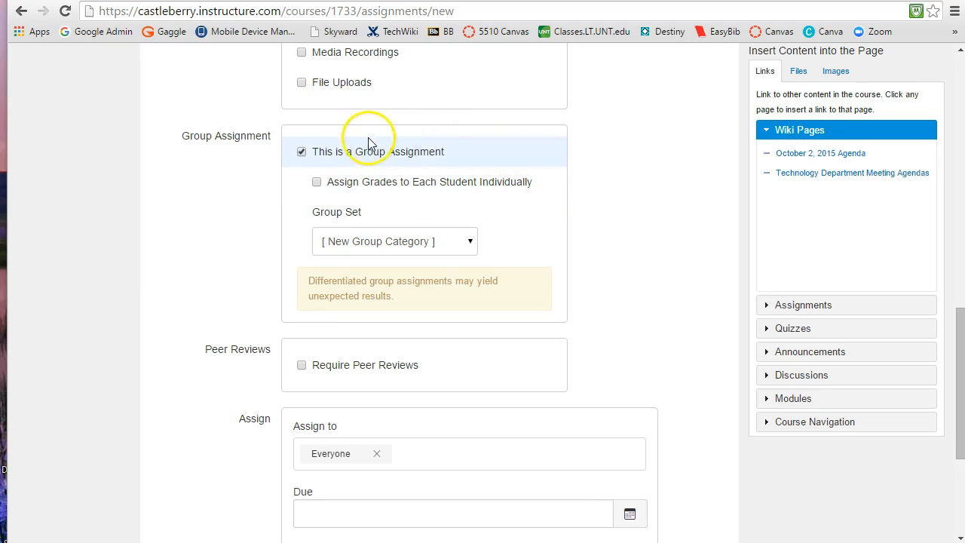
mouse_move(413, 156)
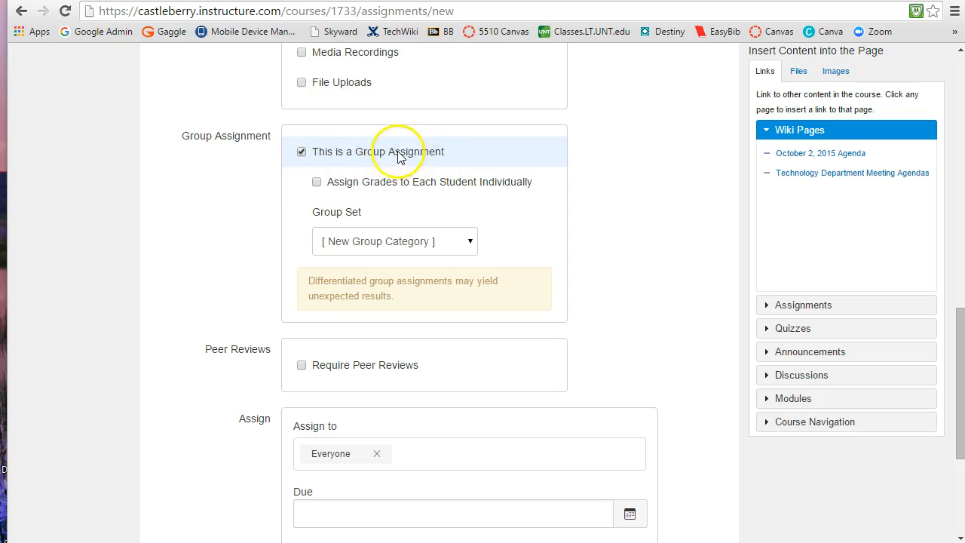
mouse_move(486, 147)
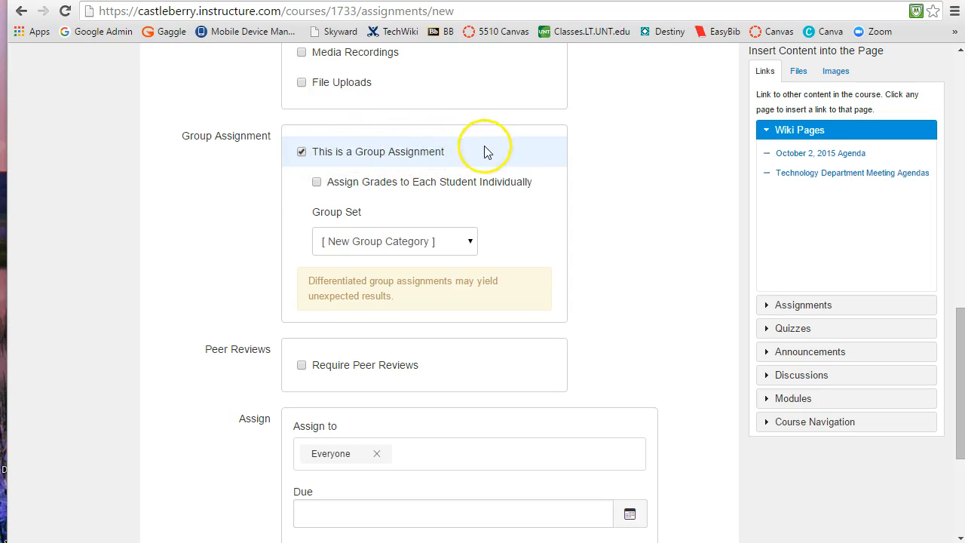
mouse_move(533, 188)
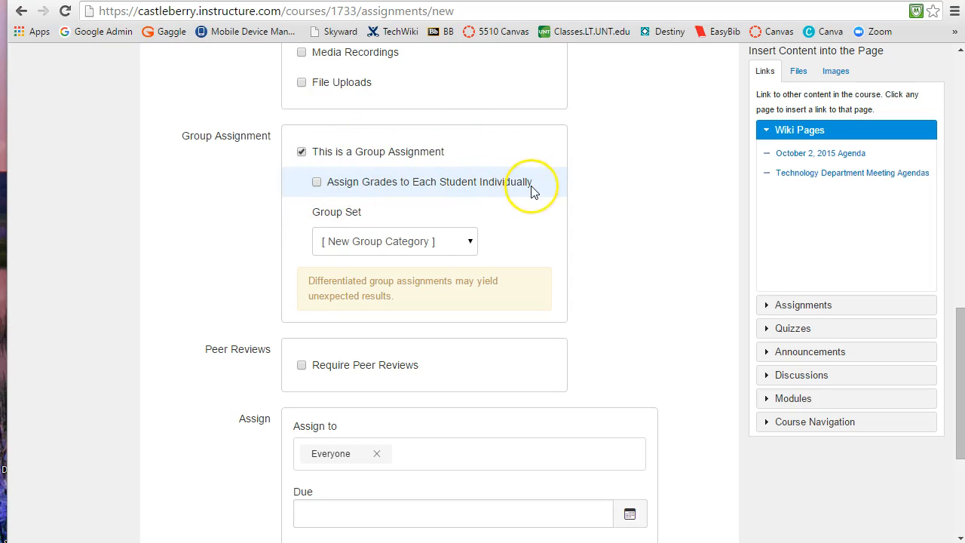
mouse_move(531, 188)
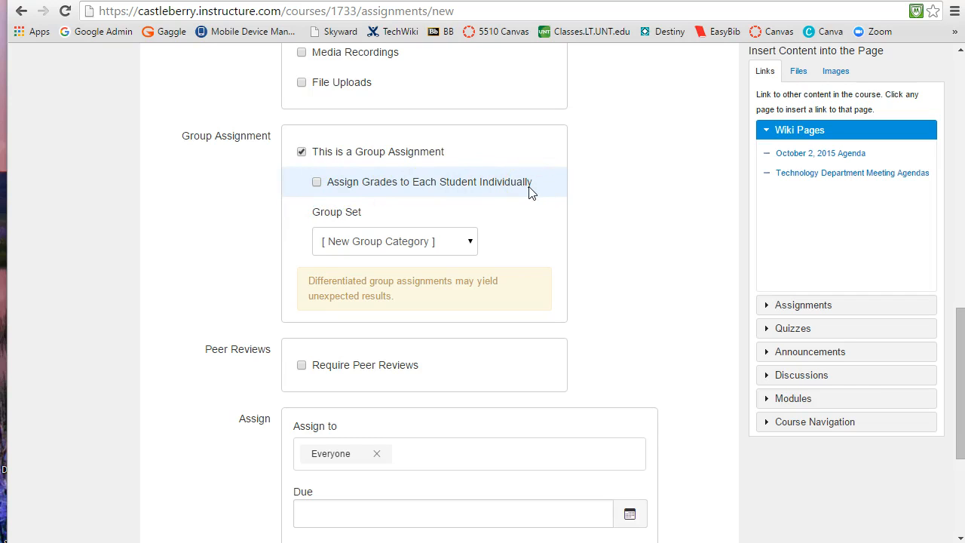
mouse_move(516, 187)
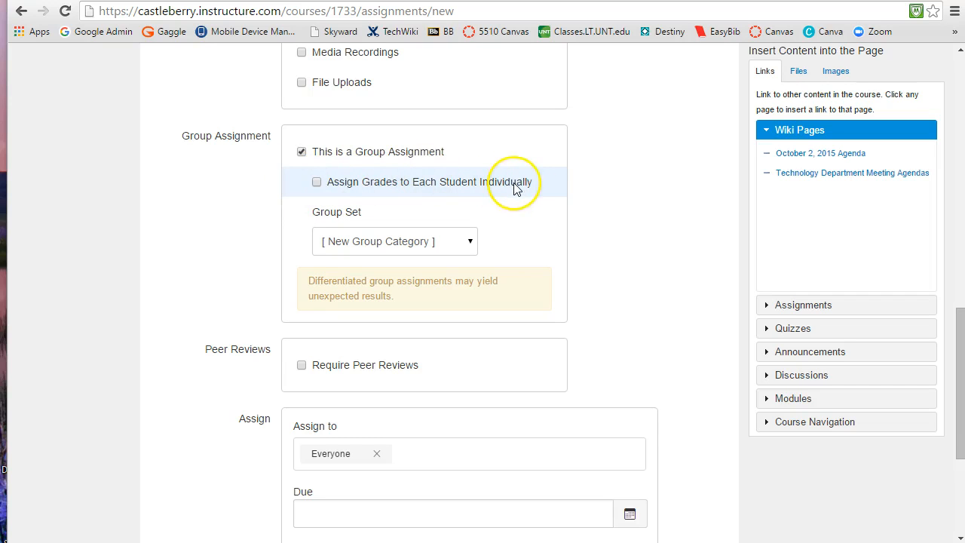
mouse_move(306, 217)
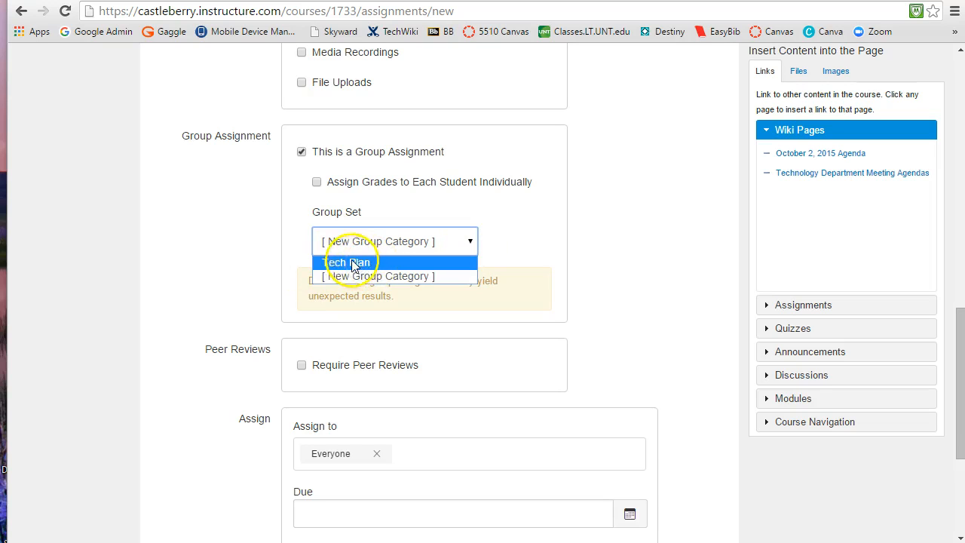
mouse_move(421, 266)
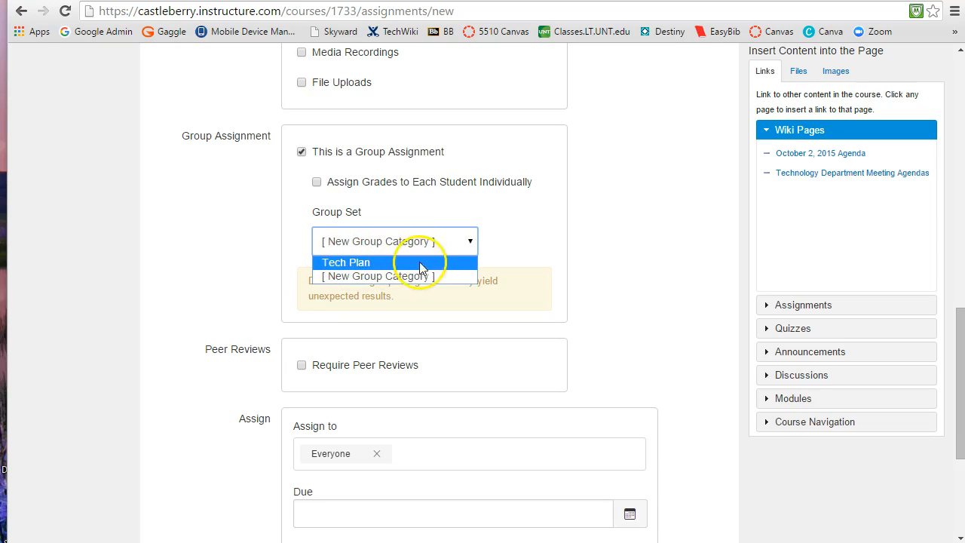
mouse_move(505, 266)
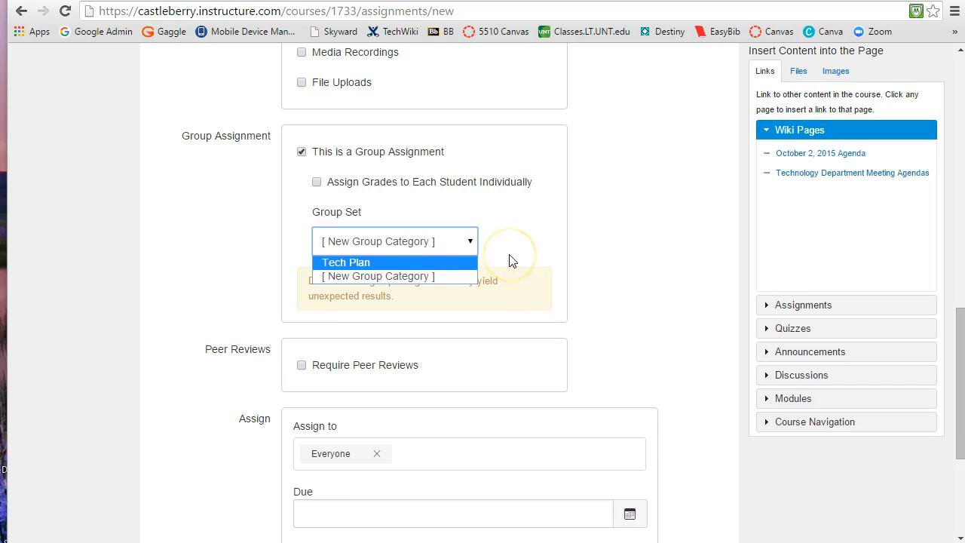
mouse_move(305, 262)
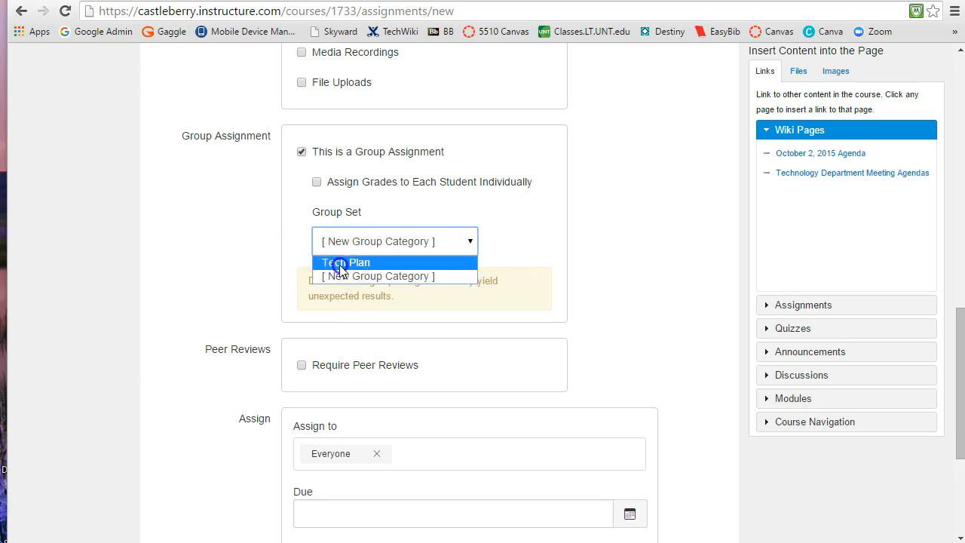
- Select Tech Plan as the assignment's group set and review the form
left_click(346, 262)
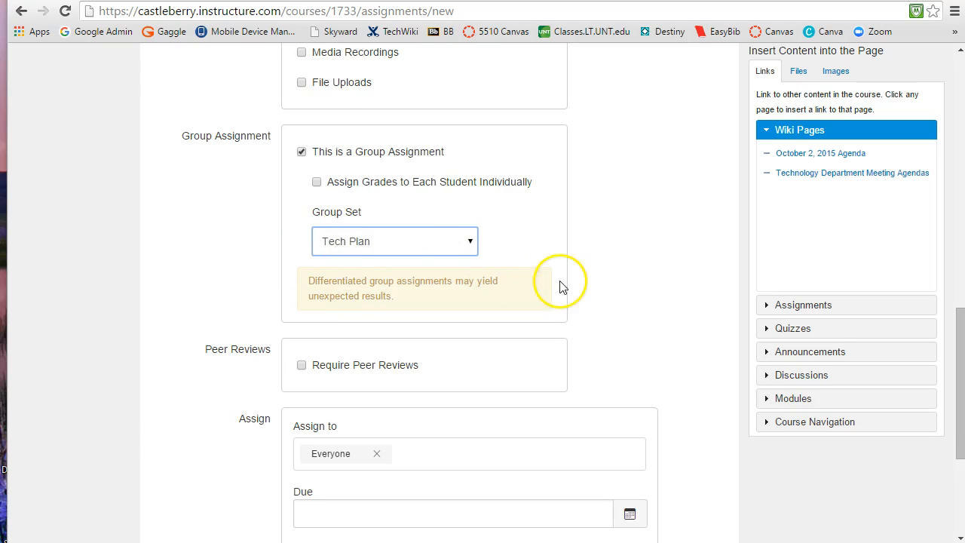
scroll("down", 3)
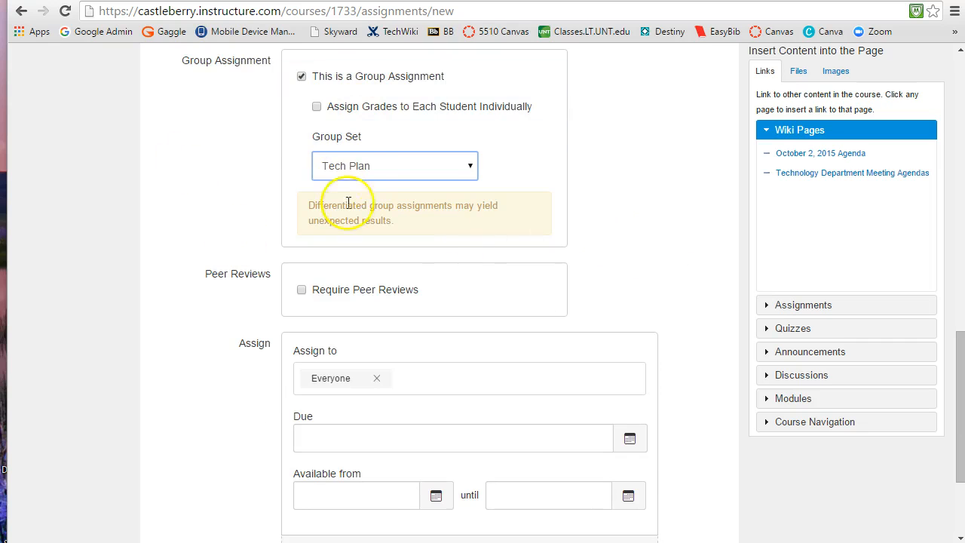
scroll("down", 3)
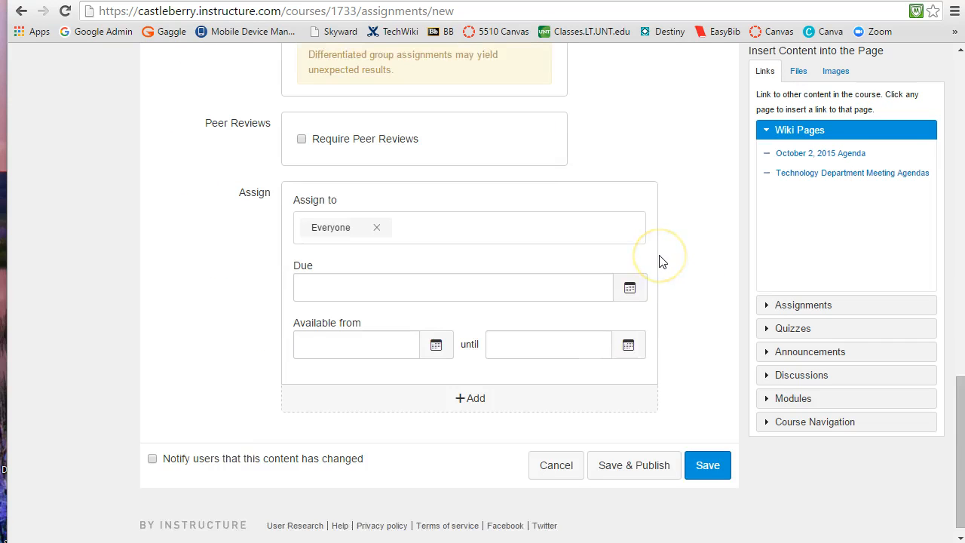
scroll("up", 3)
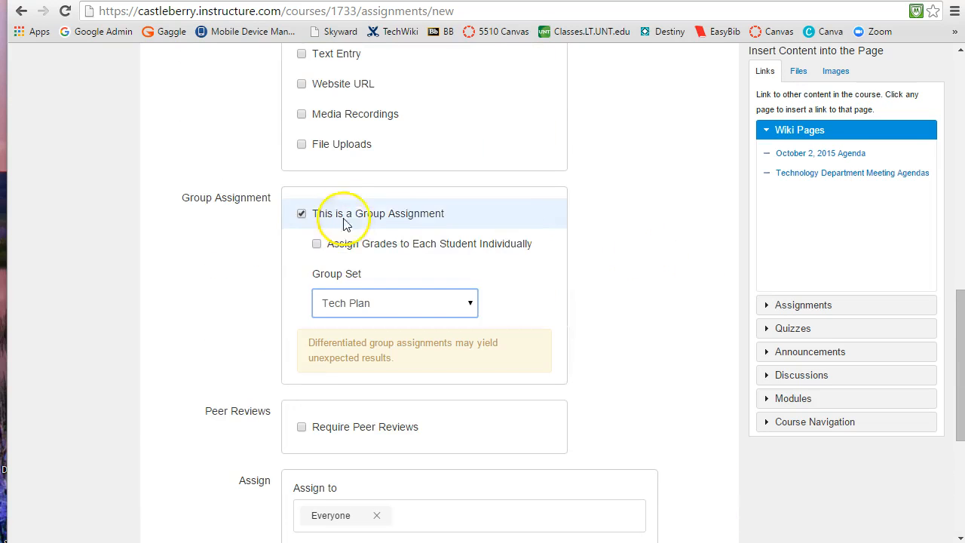
mouse_move(664, 305)
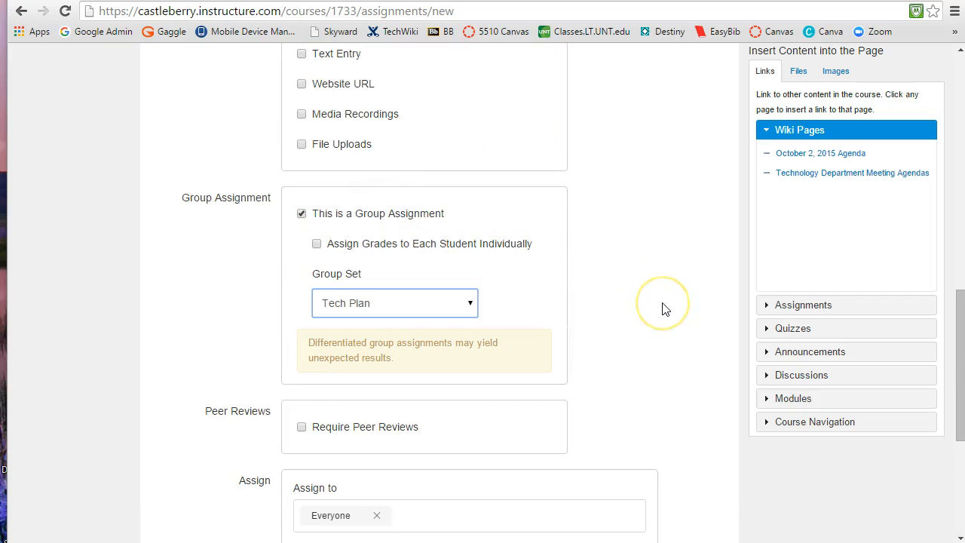
mouse_move(665, 309)
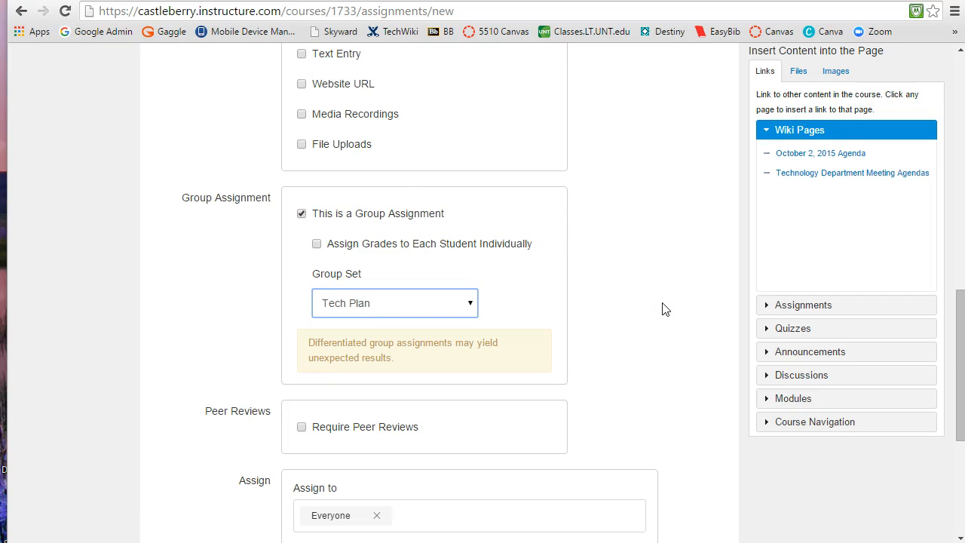